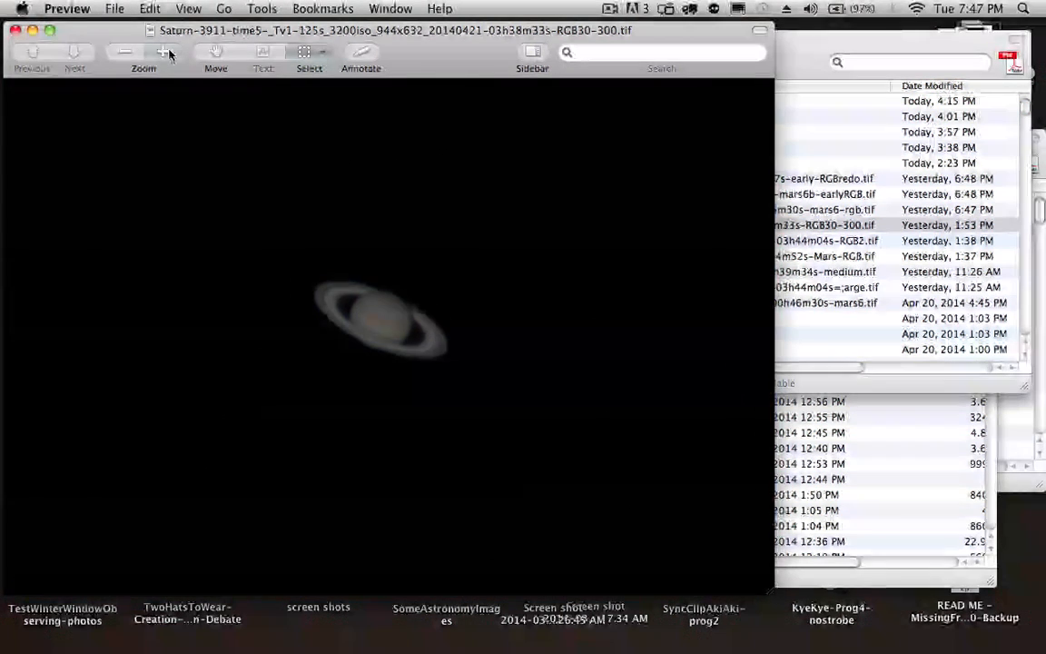
# - Close the Saturn TIFF preview and open the same image from Downloads in Neat Image
pyautogui.click(164, 51)
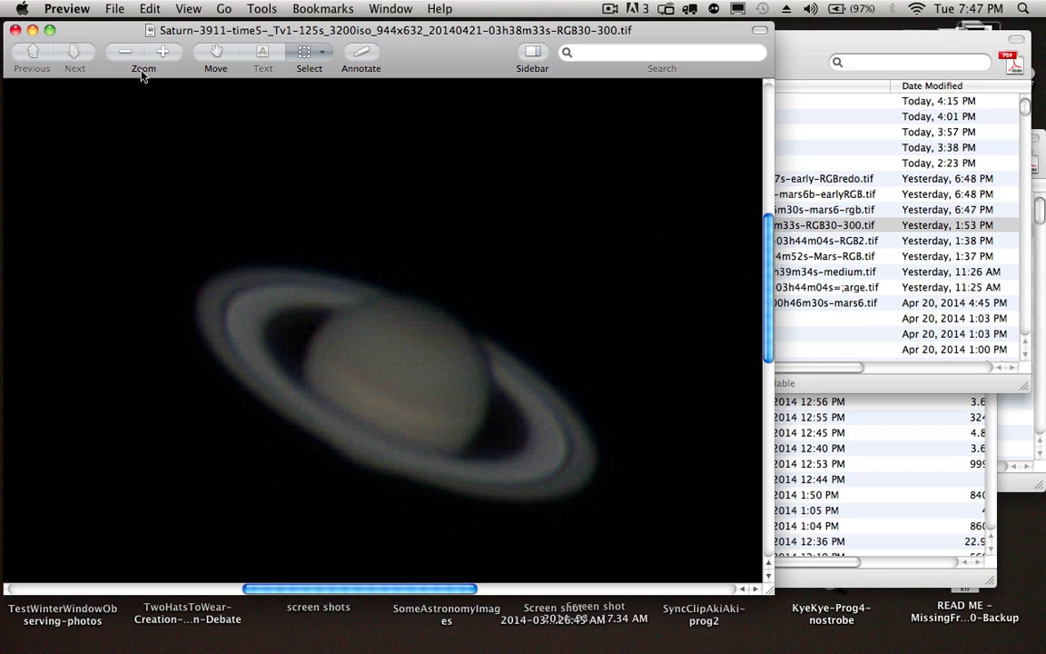
pyautogui.click(123, 51)
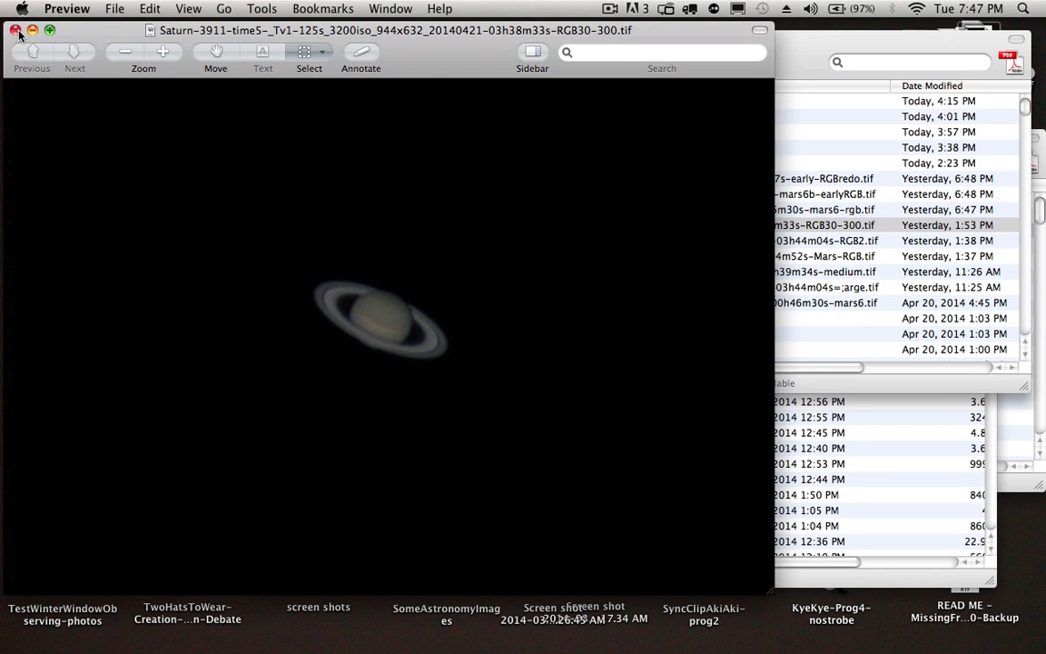
pyautogui.click(15, 29)
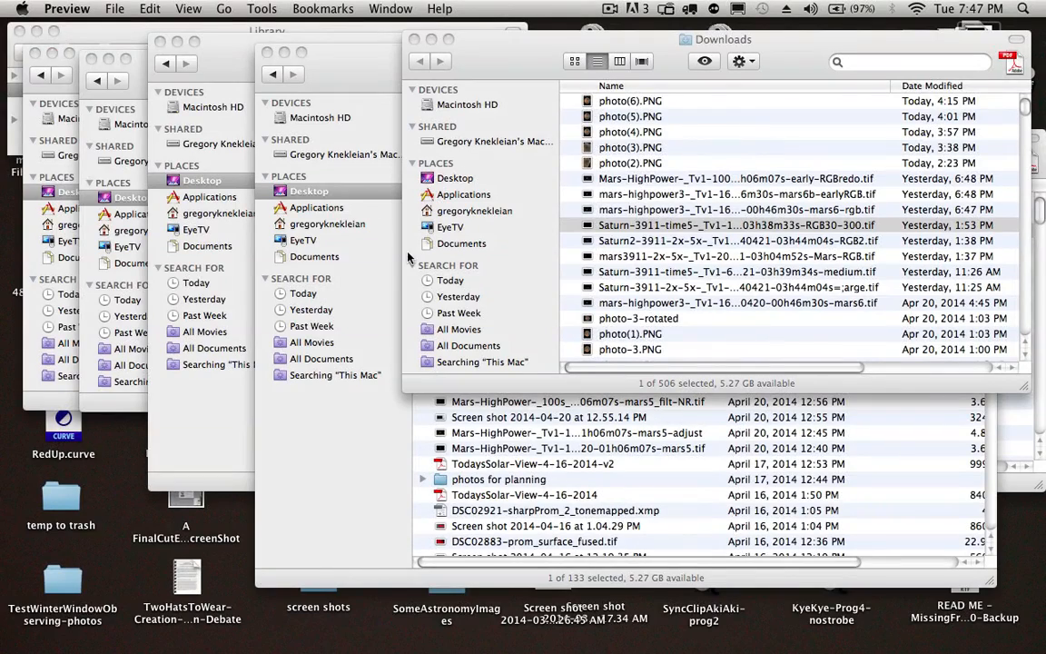
pyautogui.click(736, 225)
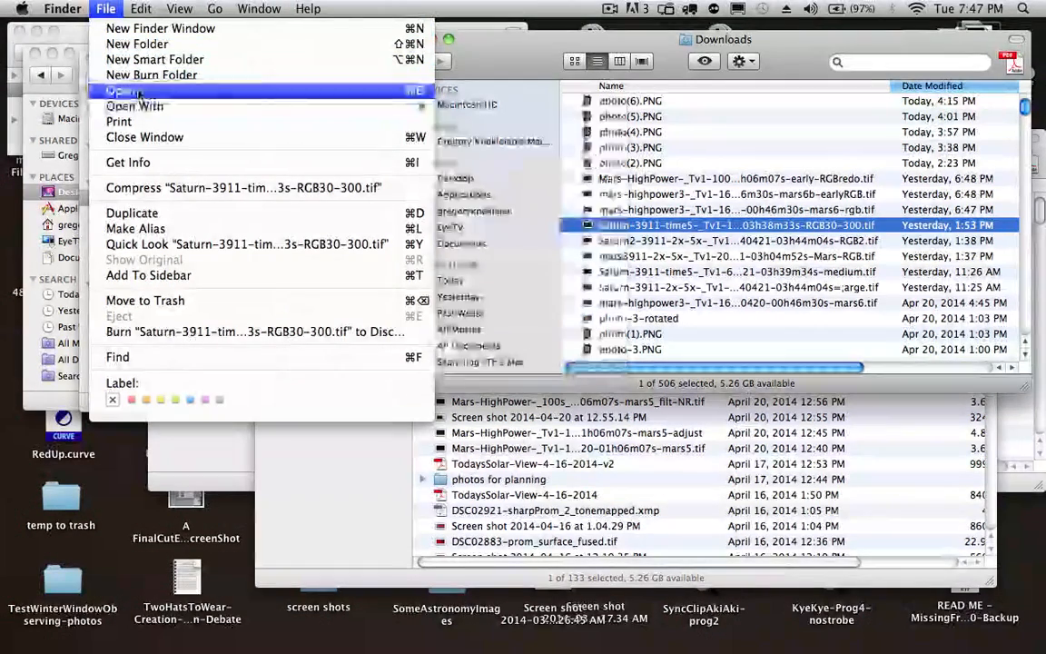
pyautogui.click(135, 105)
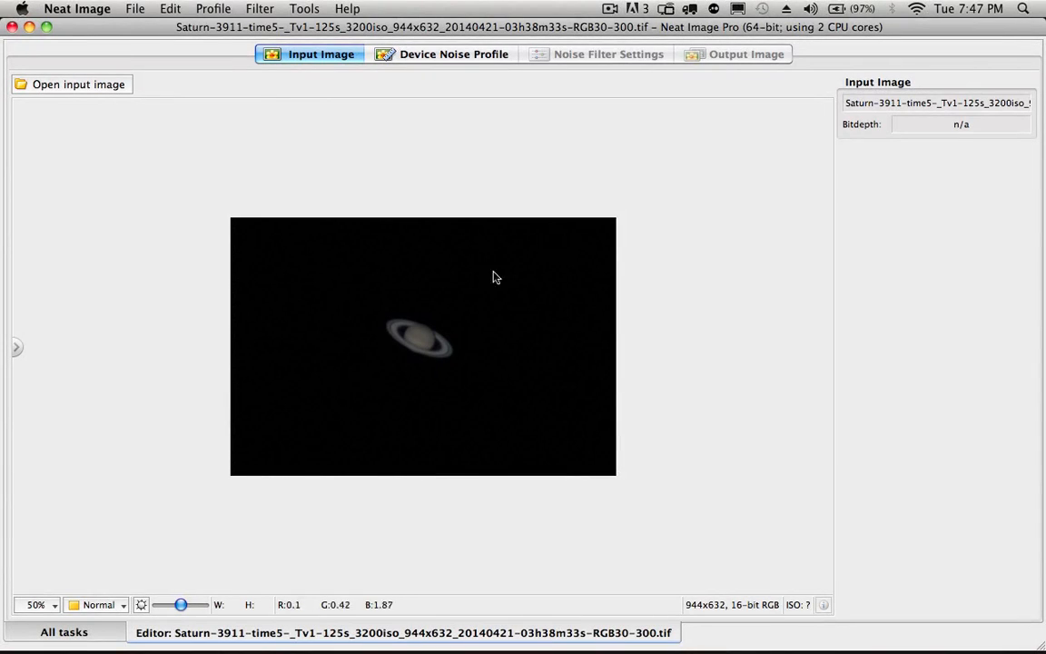
# - View the Saturn image at 100% and move to the Device Noise Profile stage
pyautogui.click(36, 605)
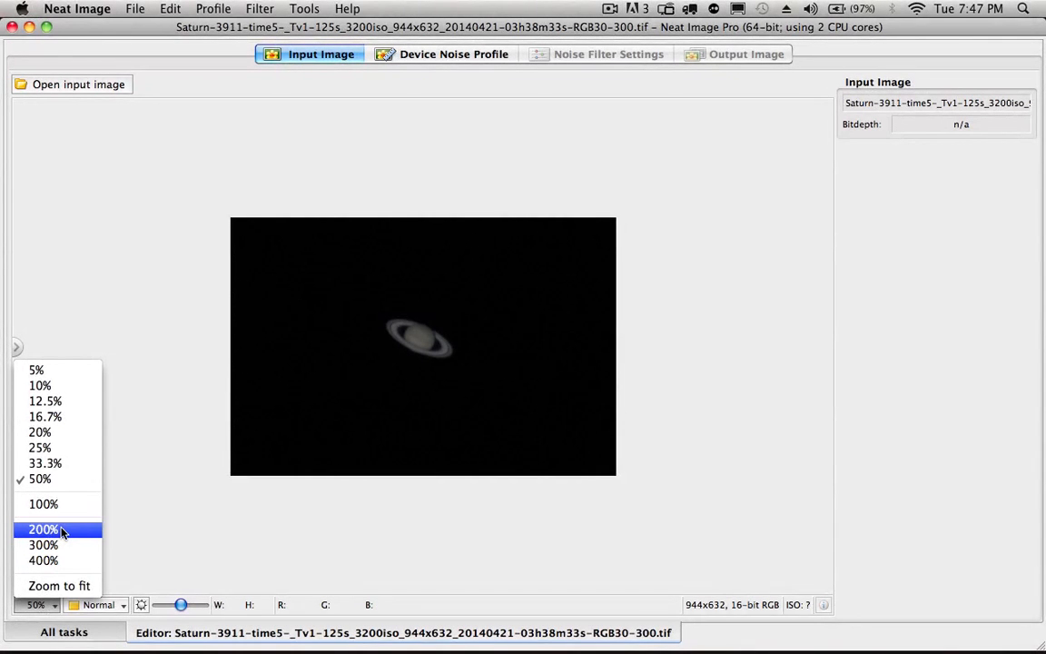
pyautogui.click(44, 504)
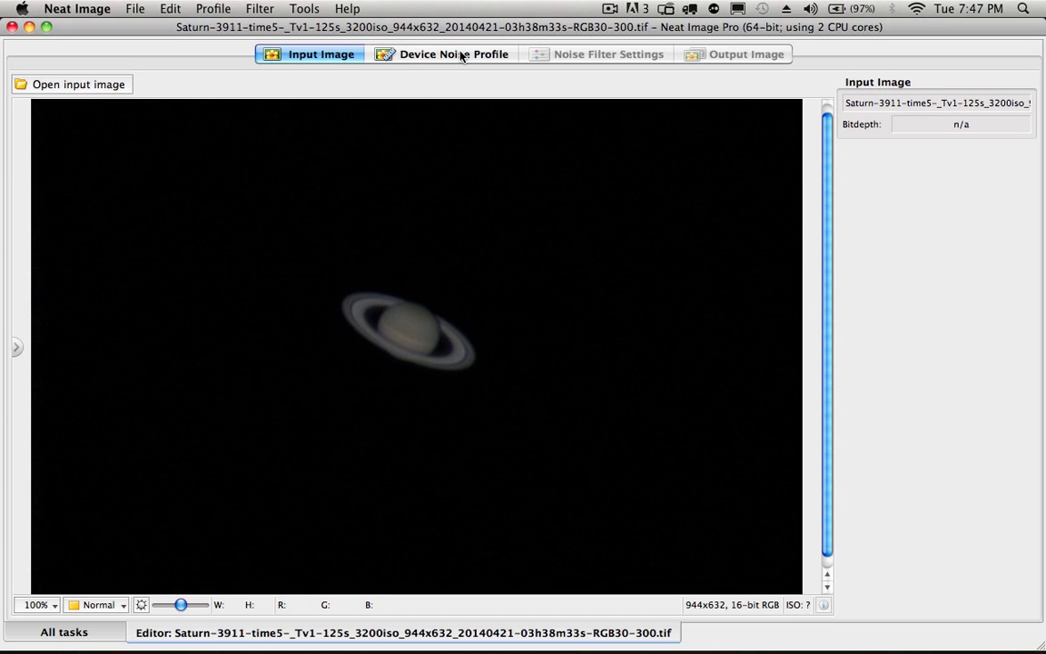
pyautogui.click(454, 54)
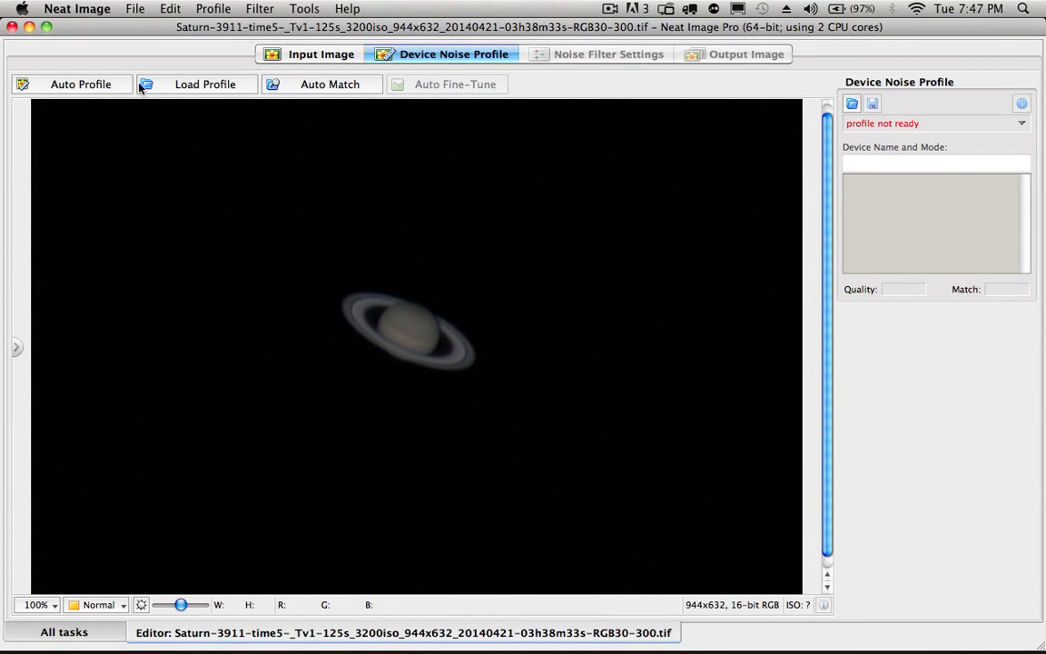
# - Auto-profile the noise and settle the sample box on dark sky right of Saturn
pyautogui.click(80, 83)
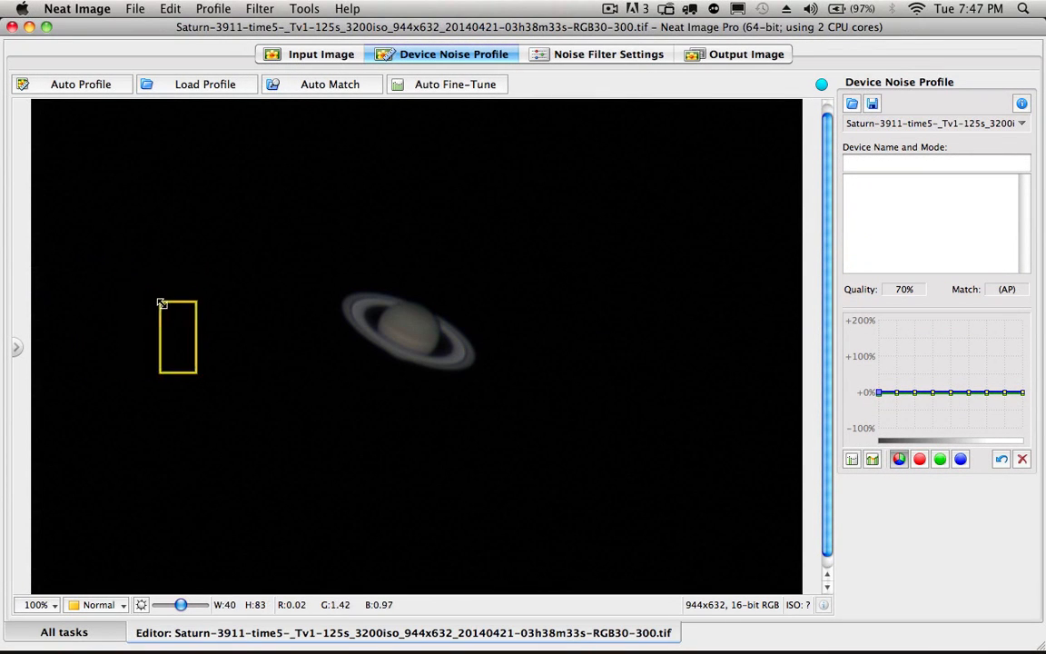
pyautogui.moveTo(178, 336); pyautogui.dragTo(330, 309)
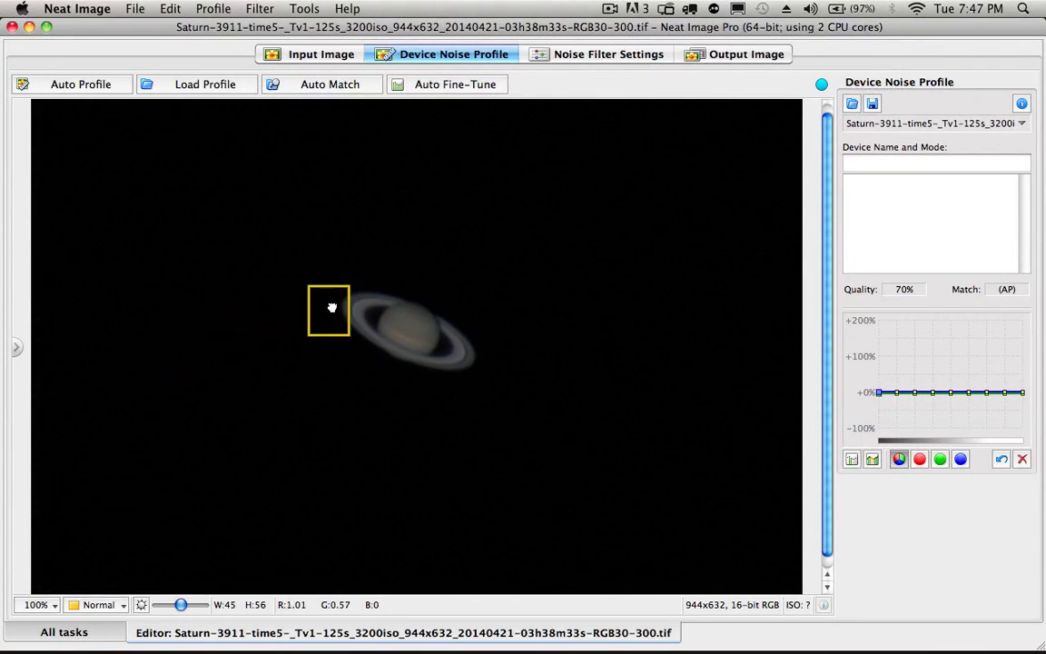
pyautogui.moveTo(329, 308); pyautogui.dragTo(497, 294)
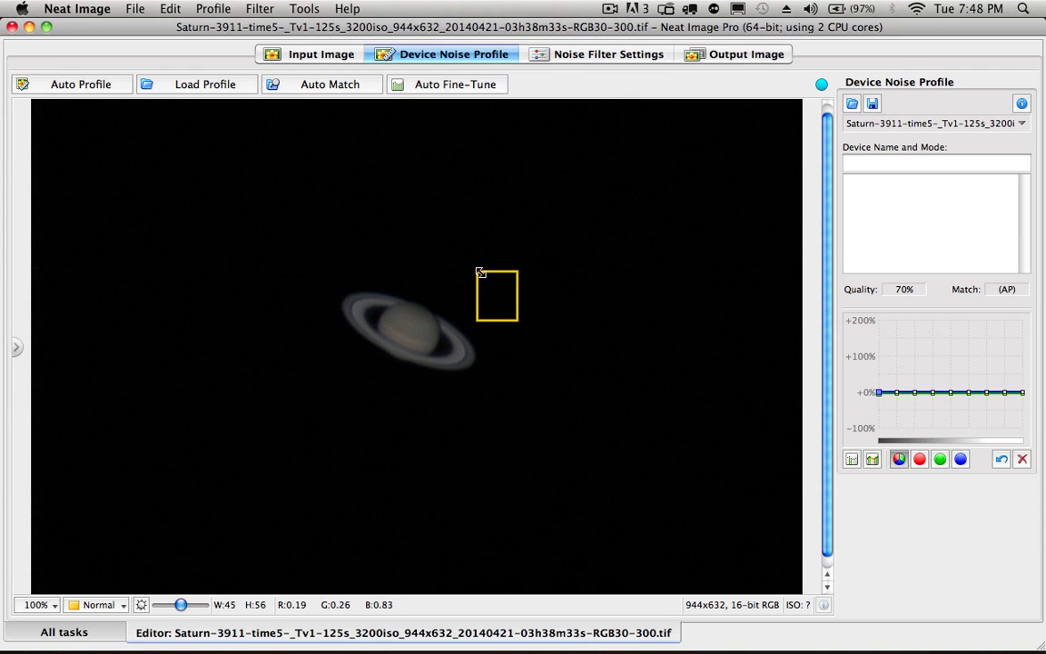
pyautogui.moveTo(497, 294); pyautogui.dragTo(501, 305)
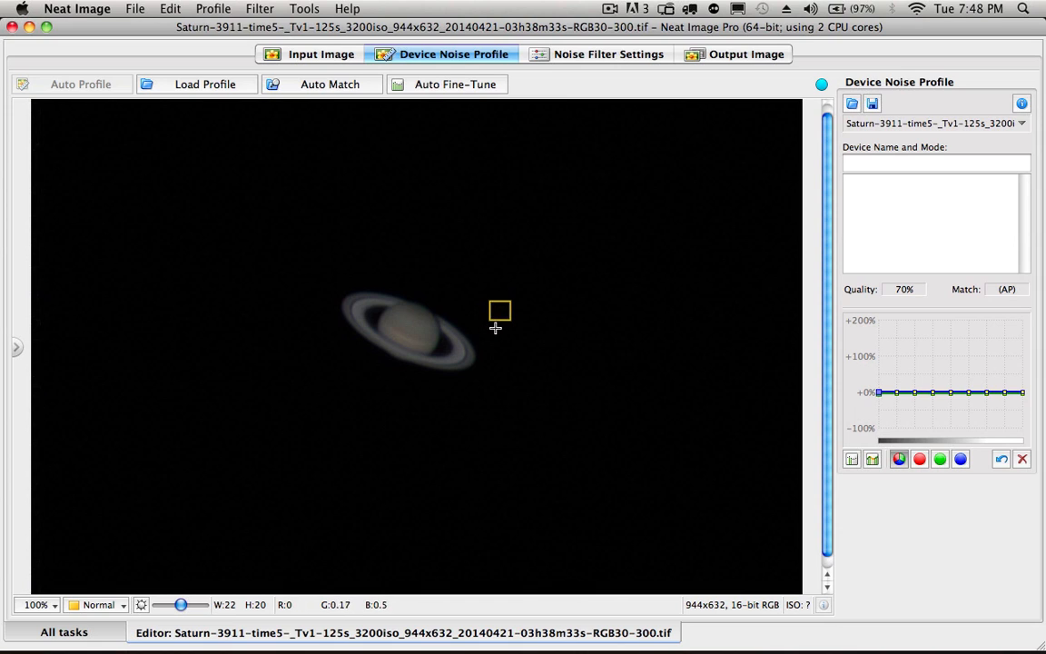
pyautogui.moveTo(969, 392)
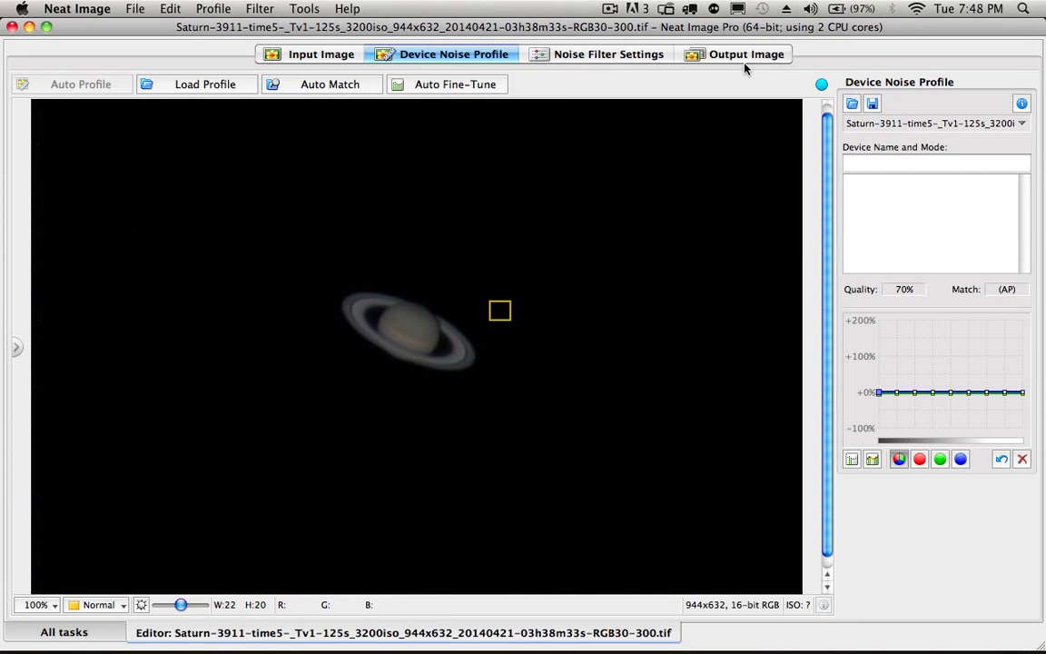
pyautogui.click(203, 83)
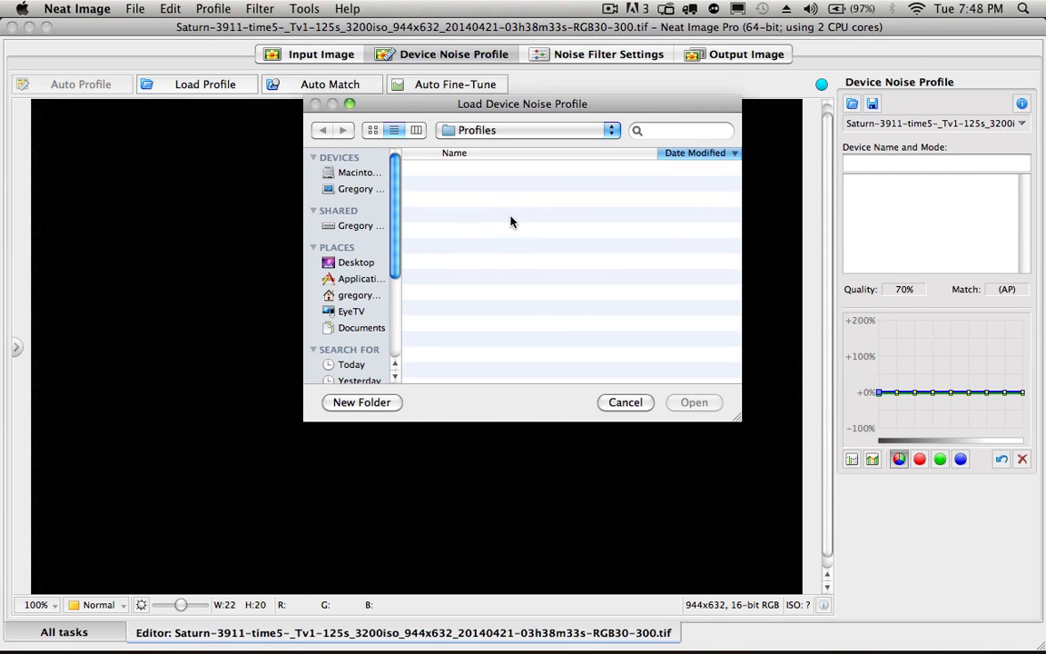
pyautogui.moveTo(501, 225)
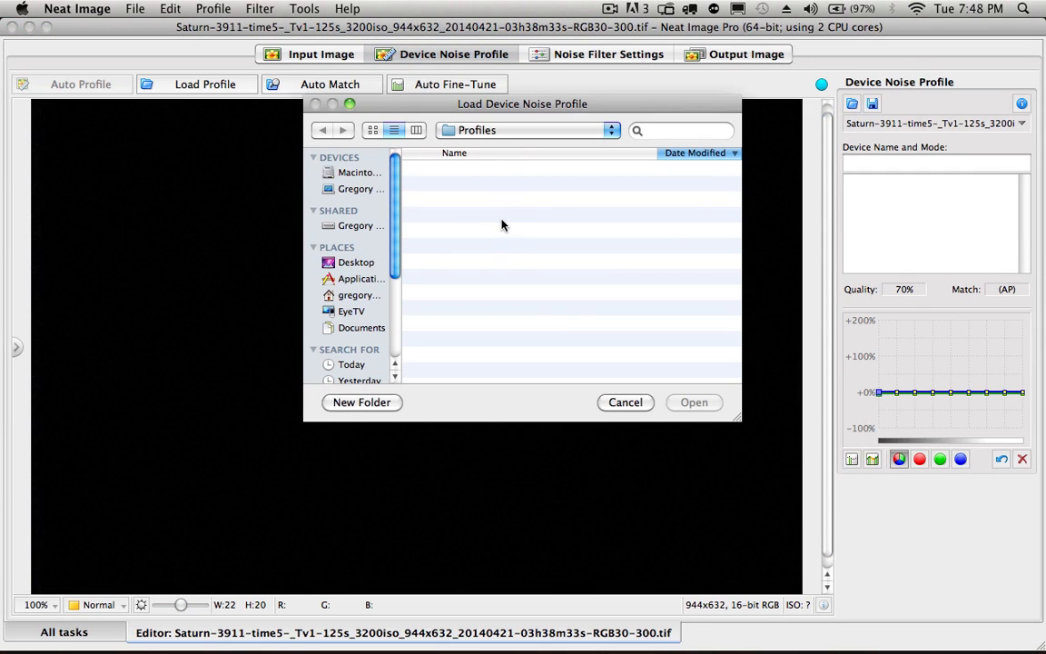
pyautogui.moveTo(607, 312)
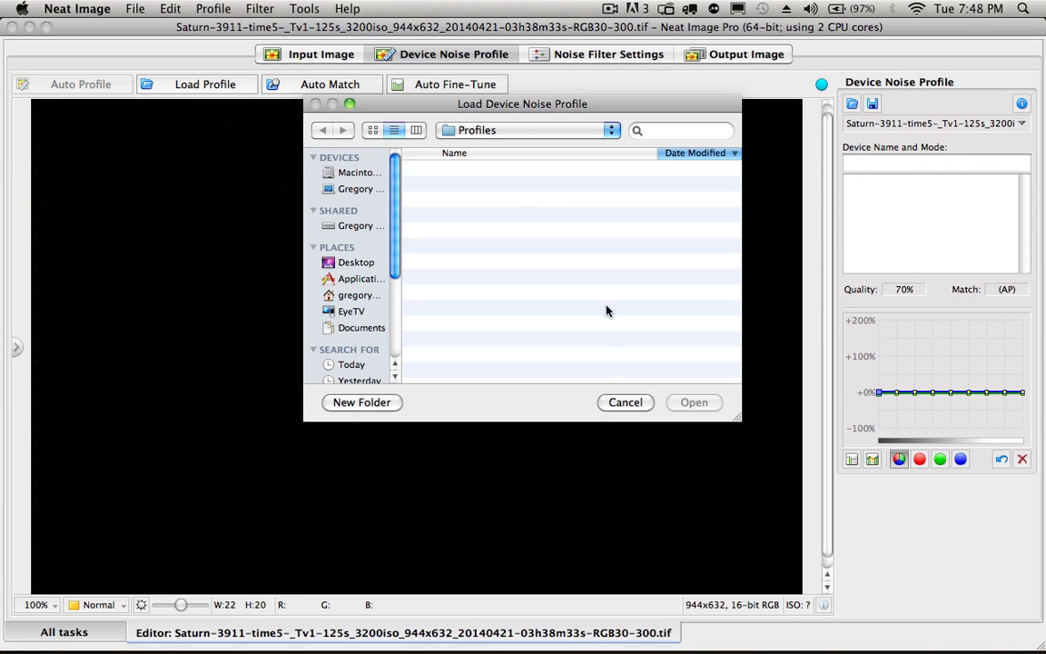
pyautogui.click(625, 404)
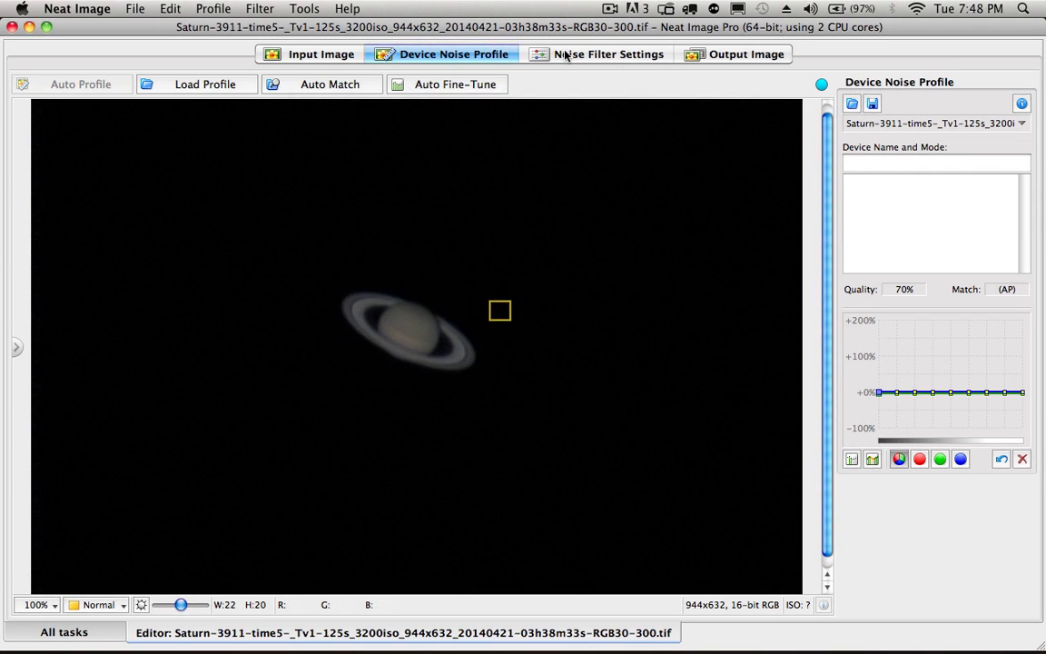
# - Load the 'Sharpen image Saturn625x.nfp' preset into the Noise Filter Settings stage
pyautogui.click(606, 55)
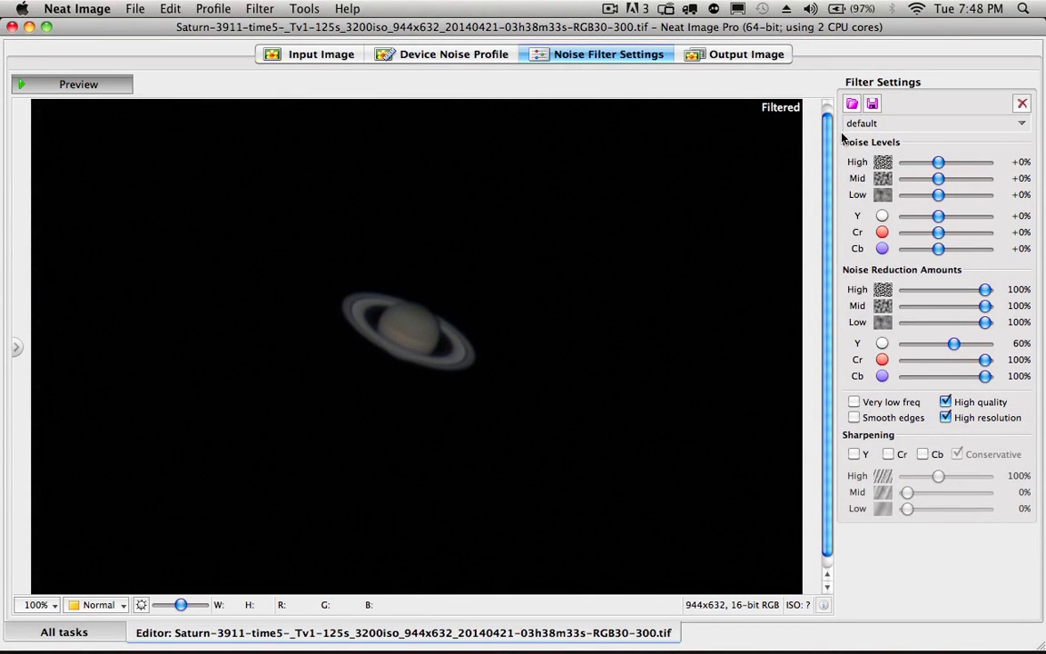
pyautogui.click(852, 102)
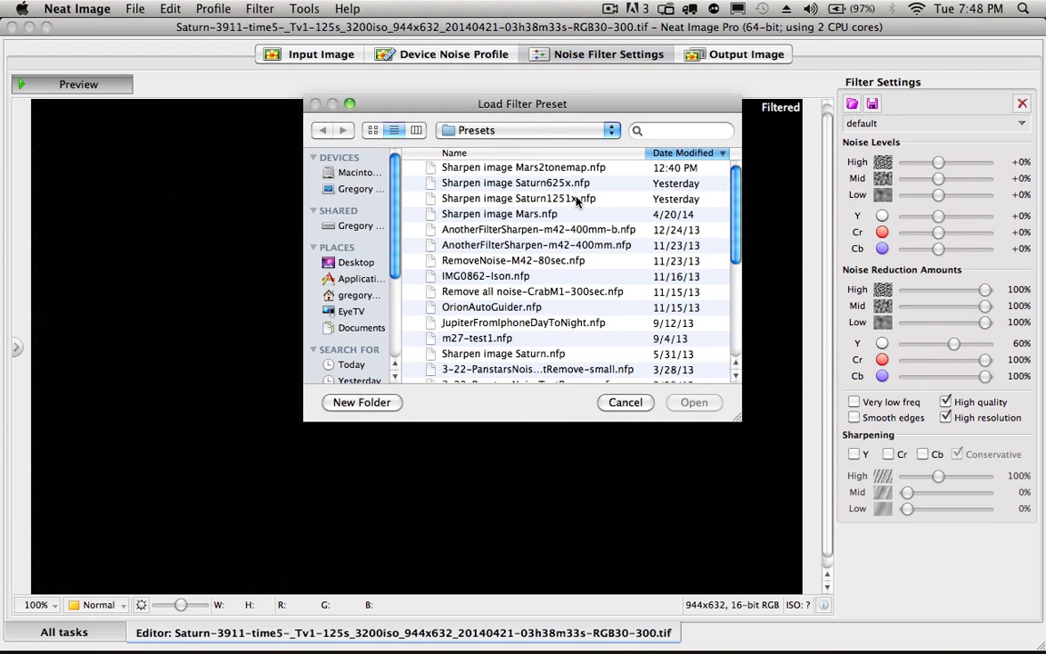
pyautogui.click(515, 182)
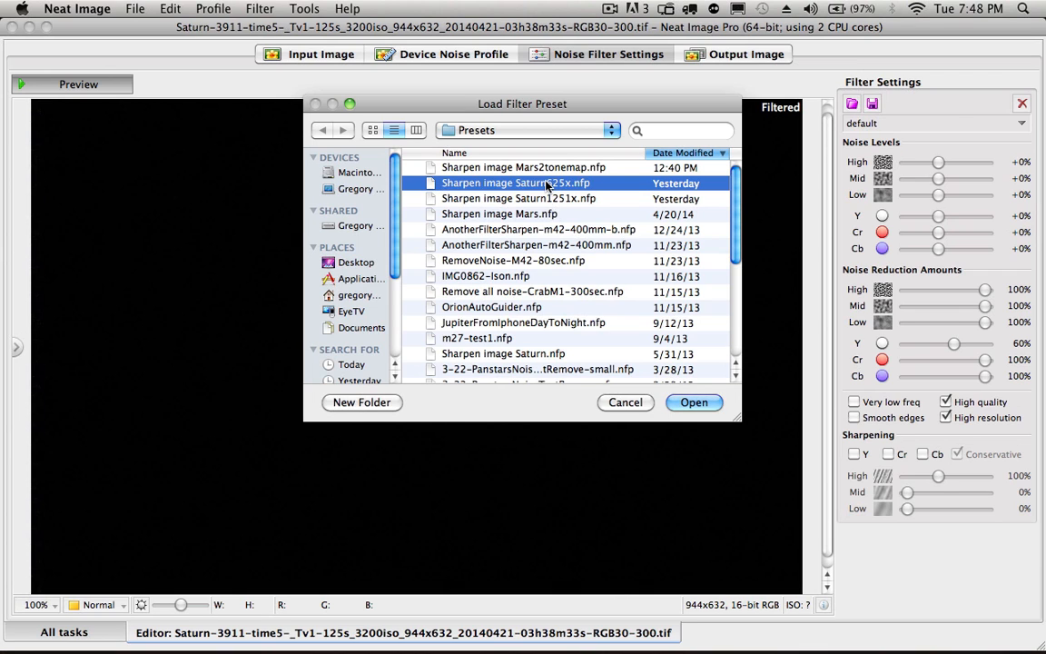
pyautogui.click(693, 403)
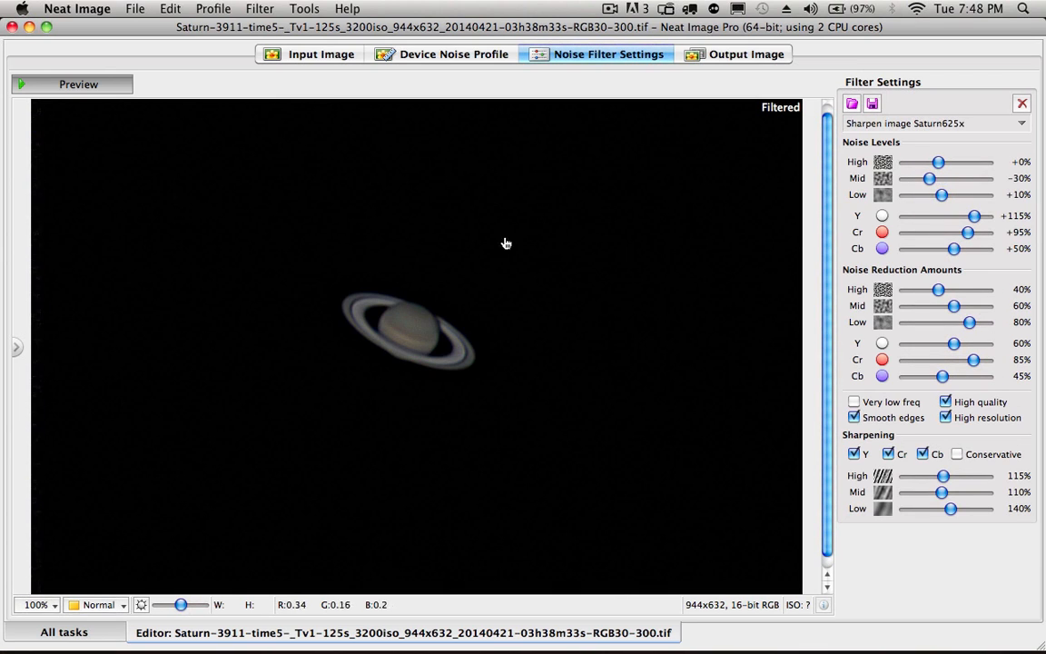
pyautogui.moveTo(407, 263)
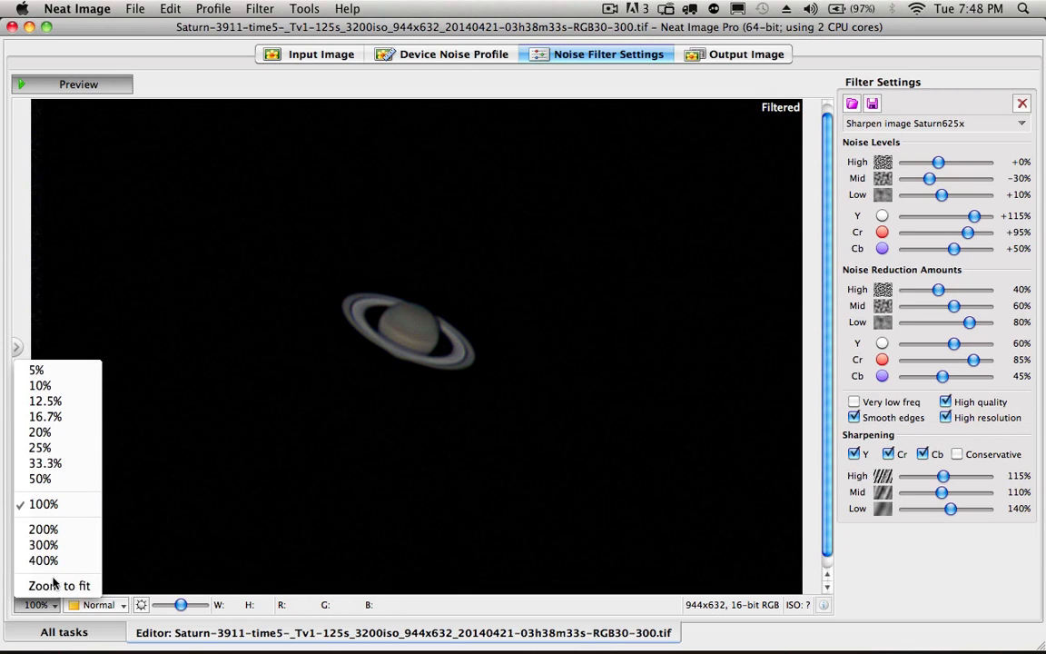
# - Toggle Cr and Cb sharpening and conservative mode, ending with Y, Cr, Cb on and Conservative off
pyautogui.click(44, 528)
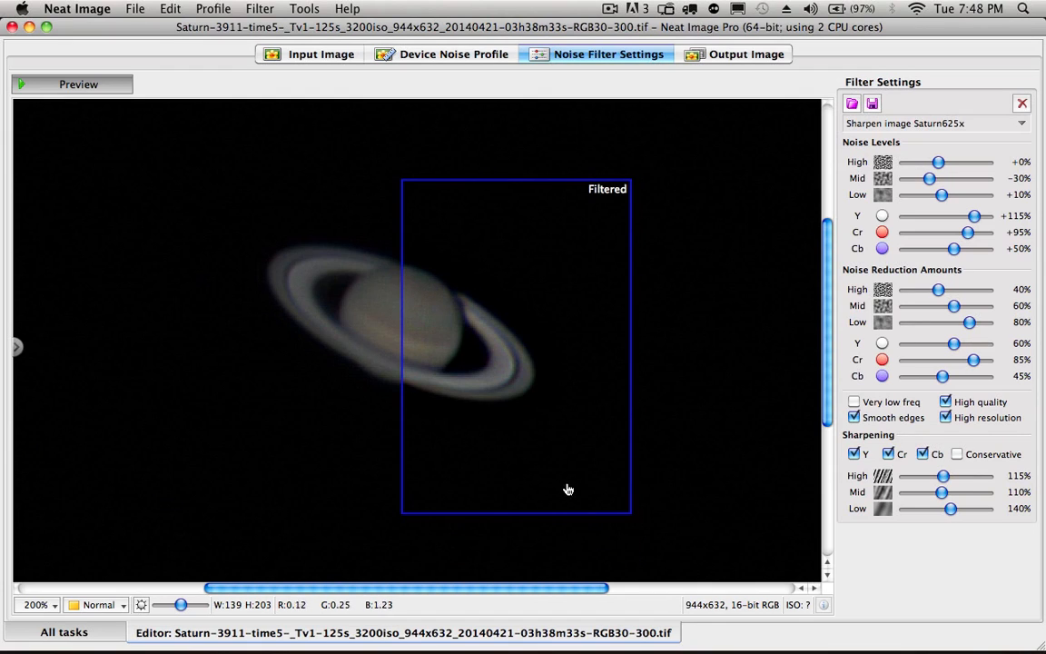
pyautogui.moveTo(487, 369)
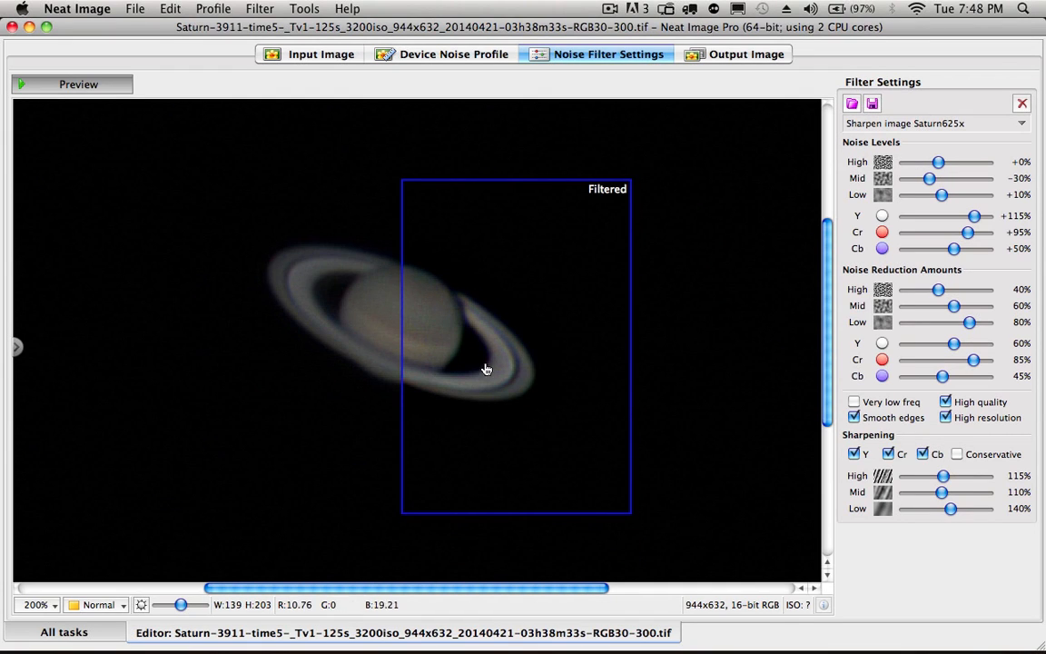
pyautogui.moveTo(487, 359)
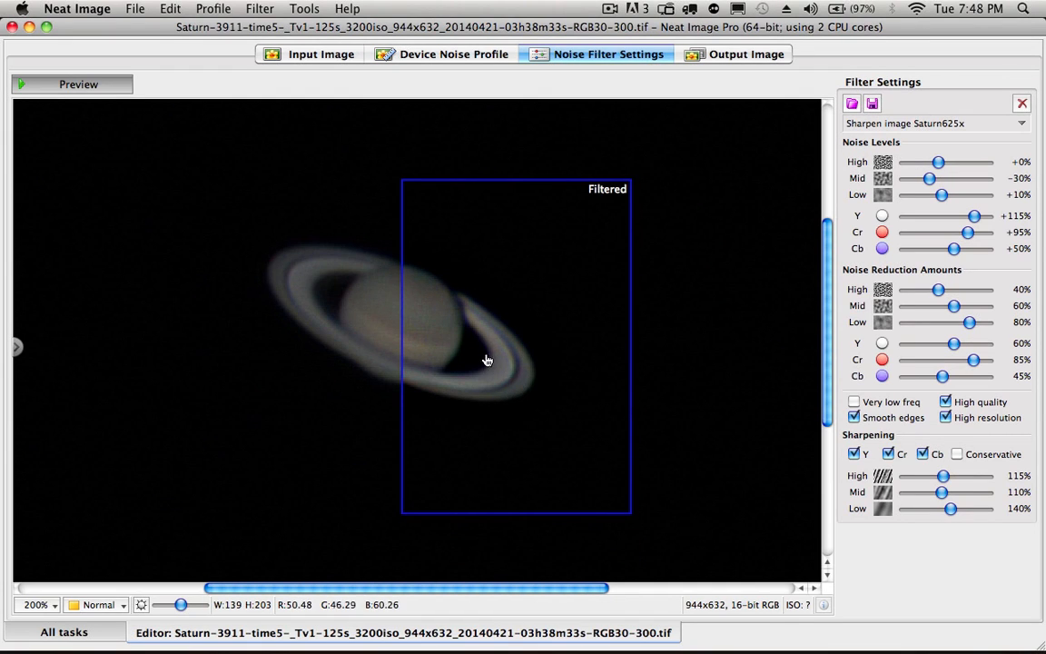
pyautogui.moveTo(418, 350)
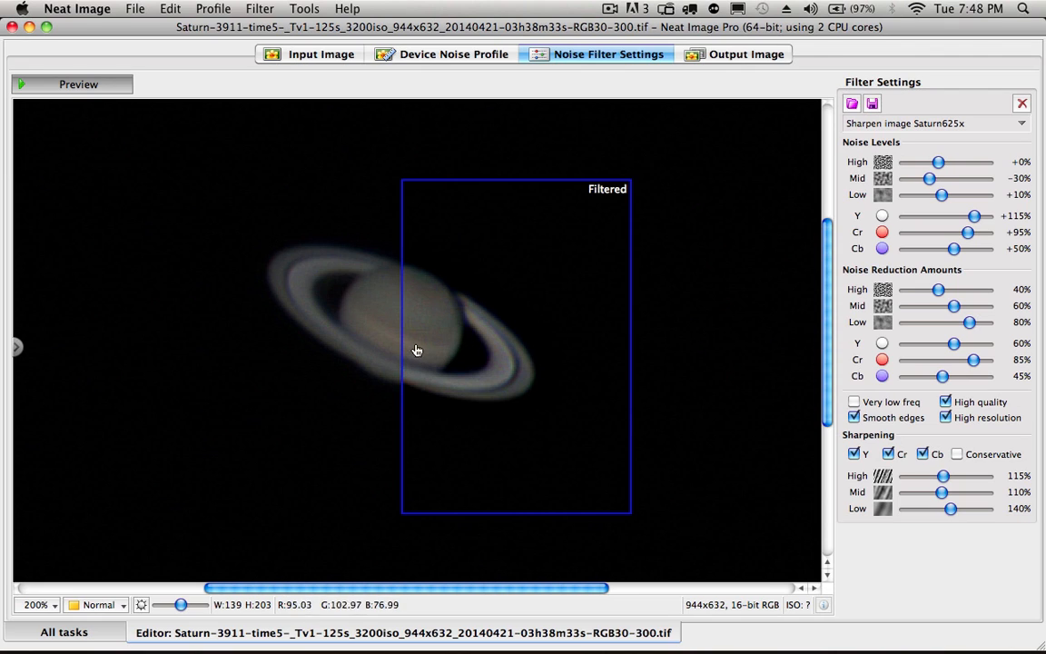
pyautogui.moveTo(894, 223)
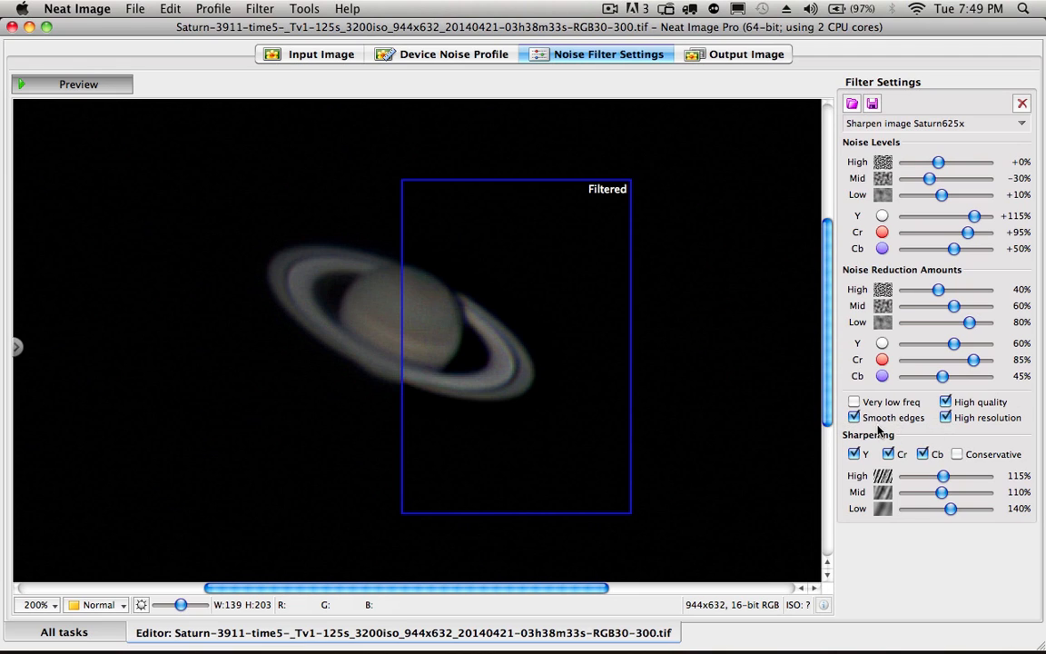
pyautogui.moveTo(855, 463)
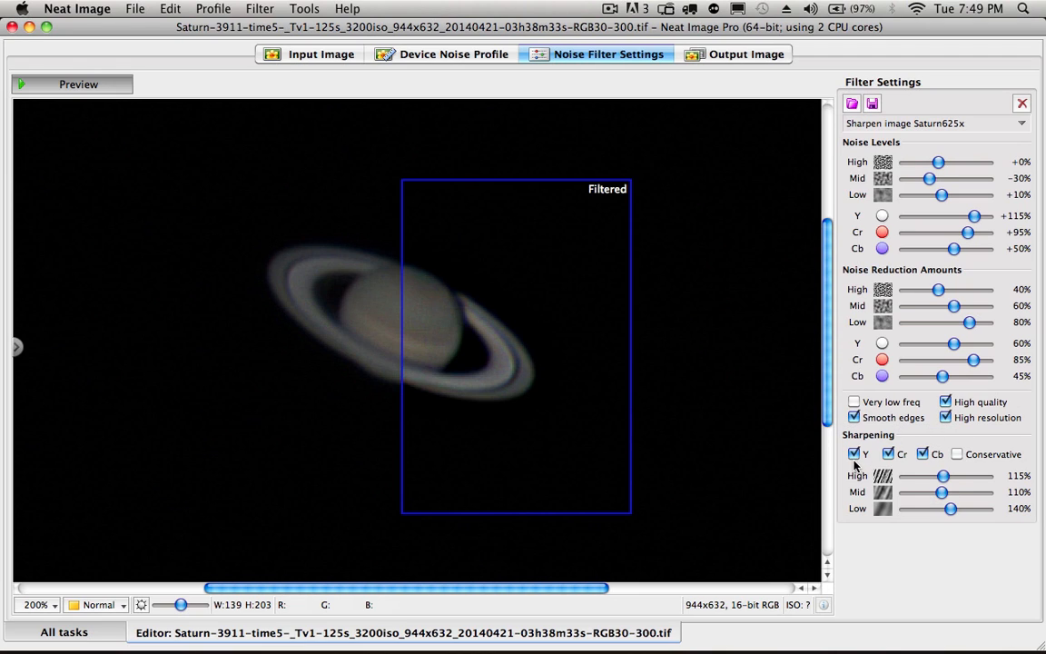
pyautogui.moveTo(854, 454)
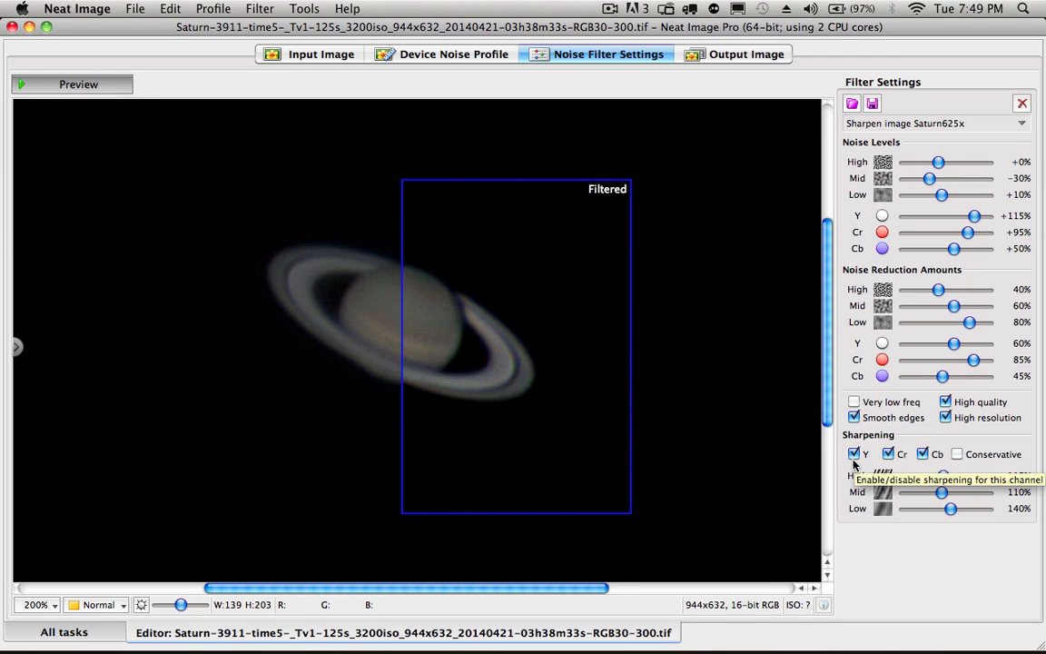
pyautogui.moveTo(890, 456)
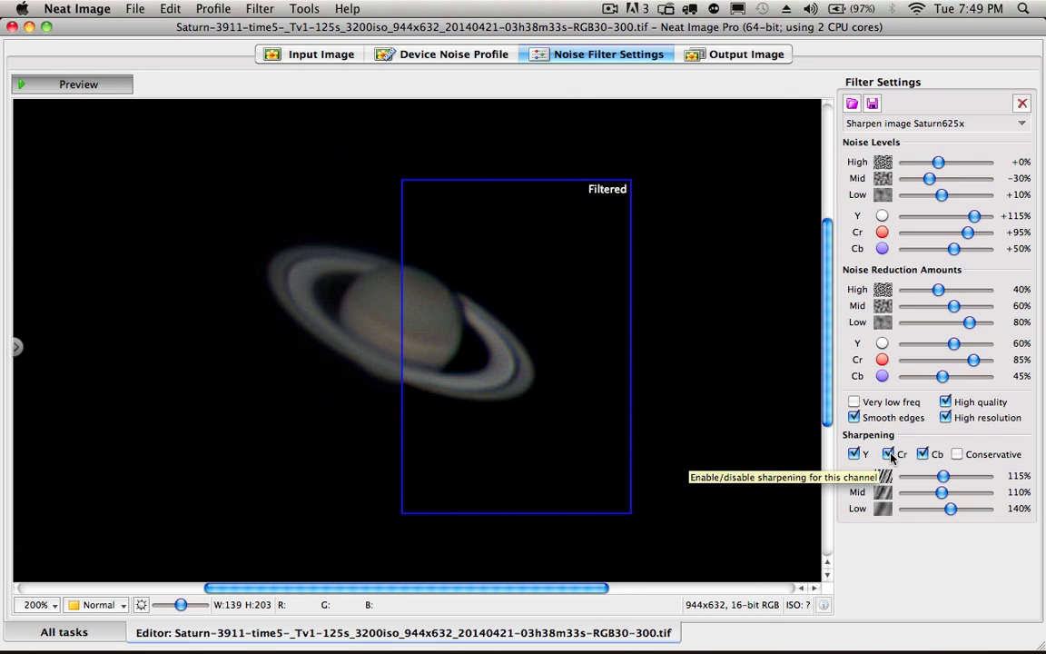
pyautogui.click(890, 454)
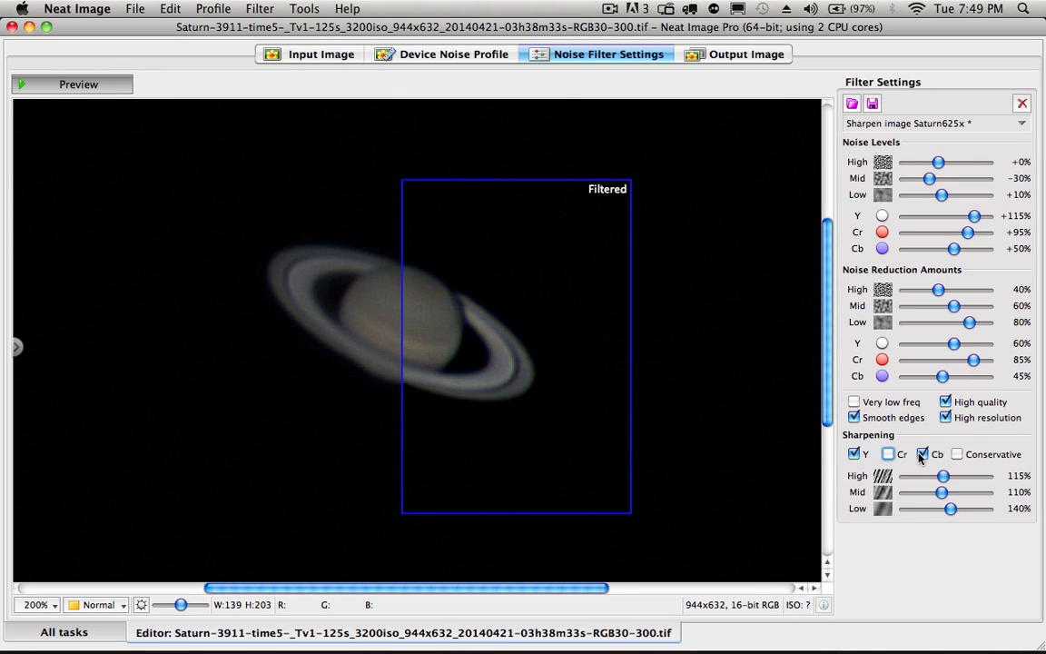
pyautogui.click(922, 454)
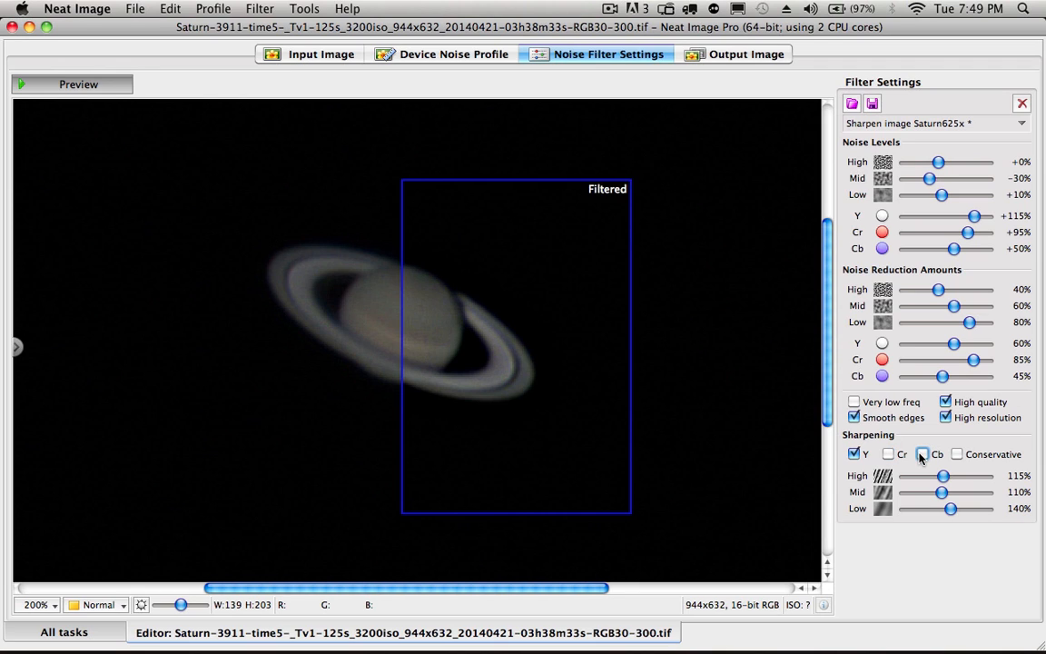
pyautogui.click(888, 454)
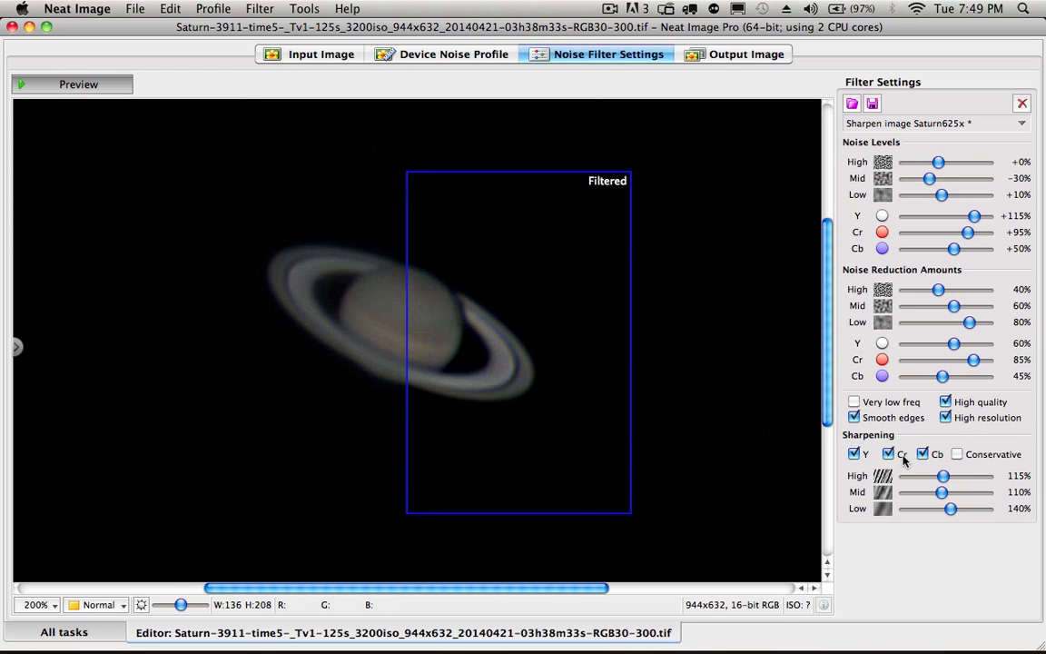
pyautogui.moveTo(959, 463)
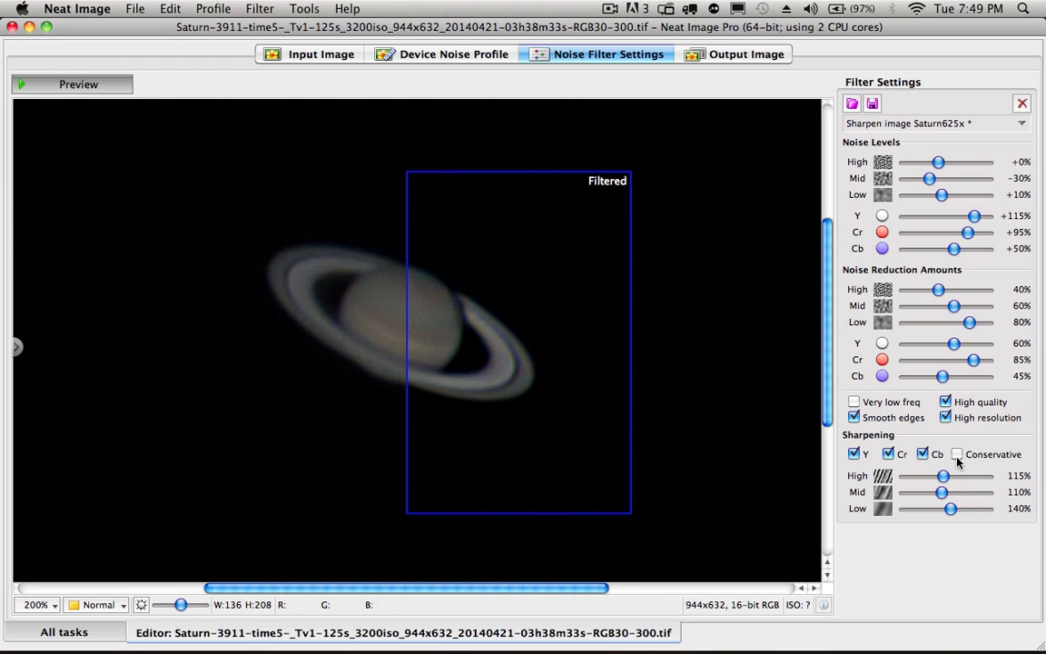
pyautogui.click(955, 454)
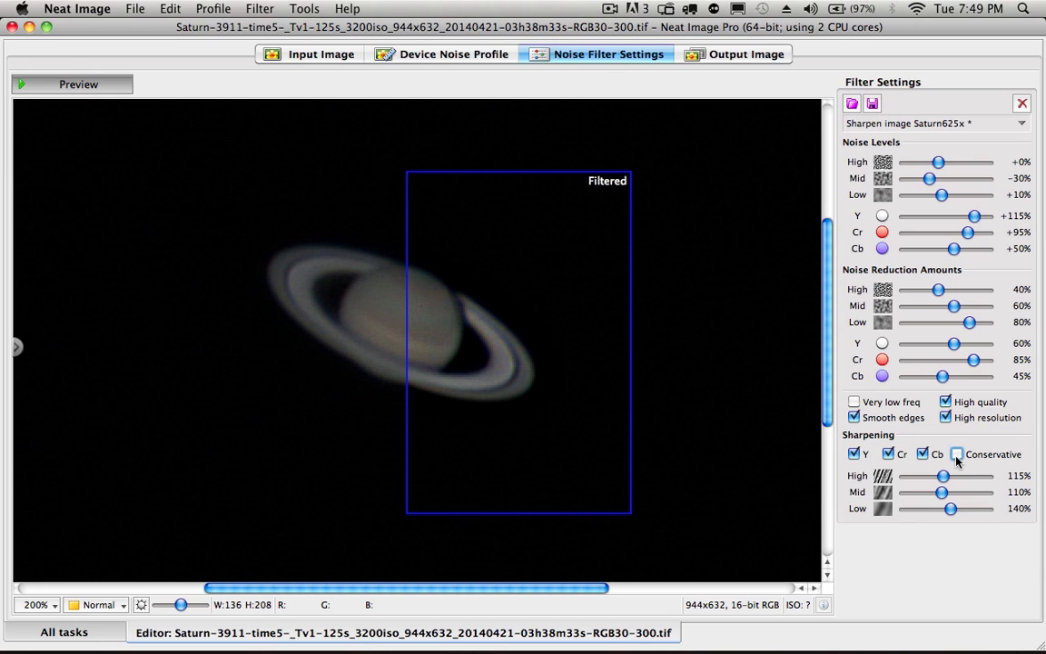
pyautogui.click(36, 604)
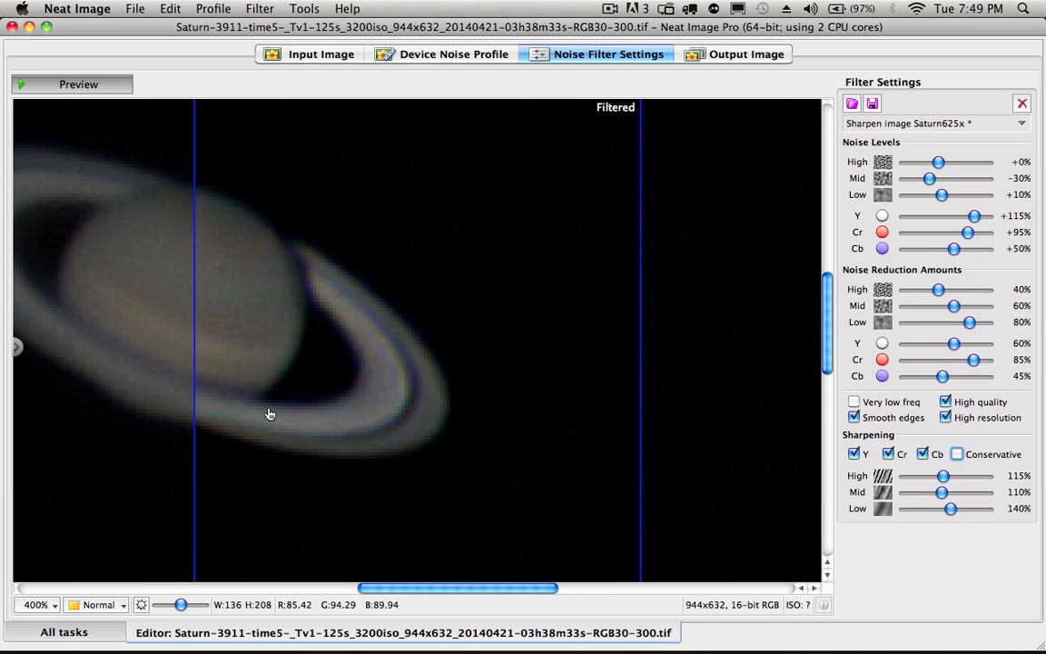
pyautogui.moveTo(255, 332)
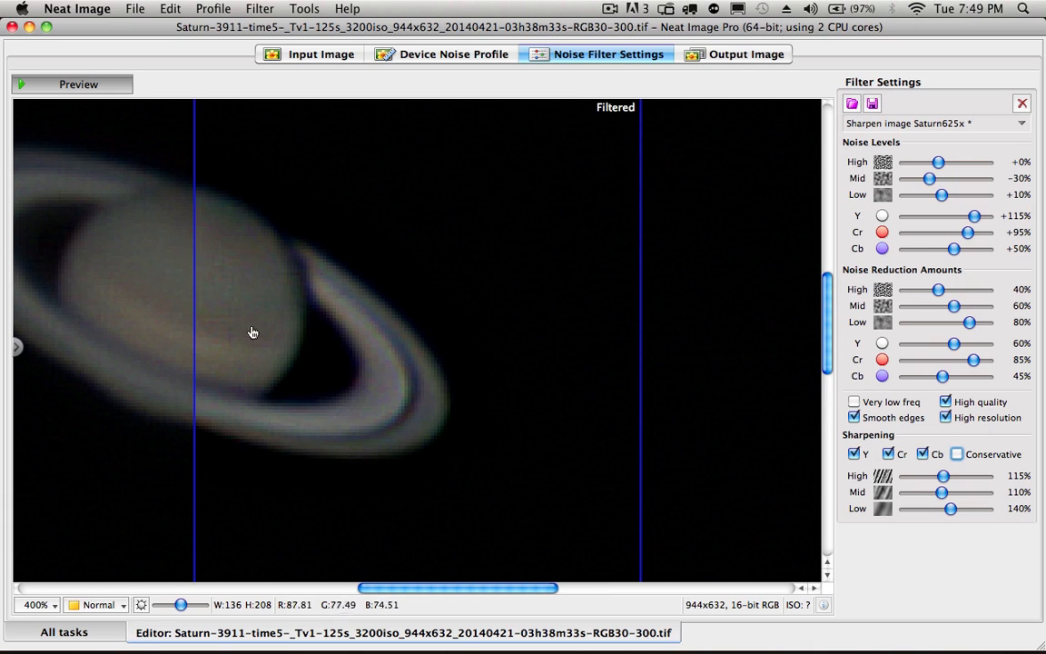
pyautogui.moveTo(385, 420)
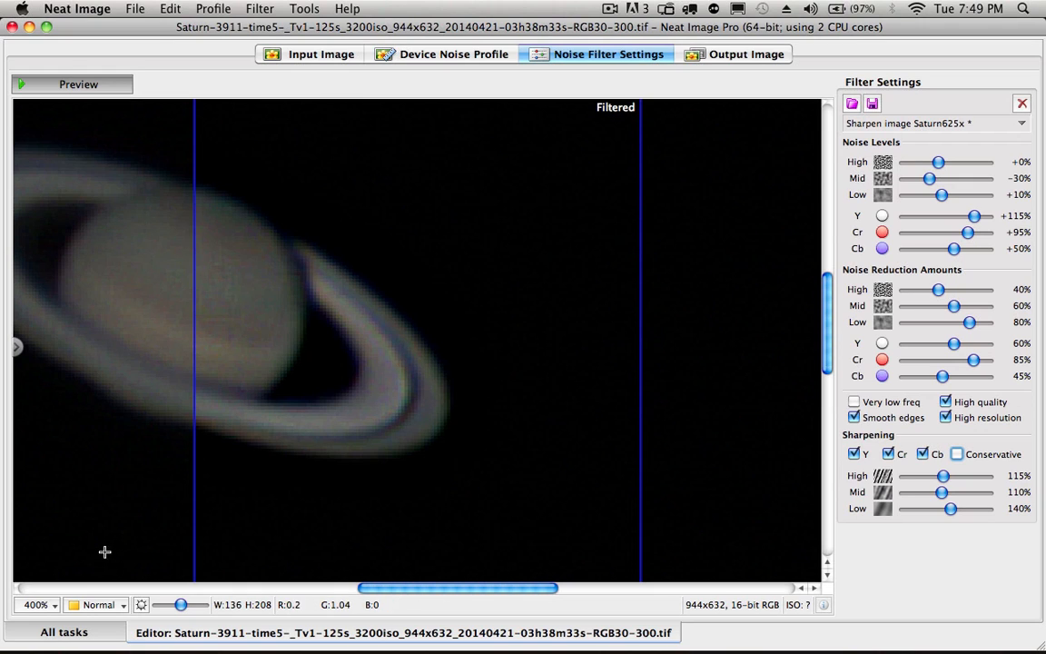
pyautogui.moveTo(670, 319)
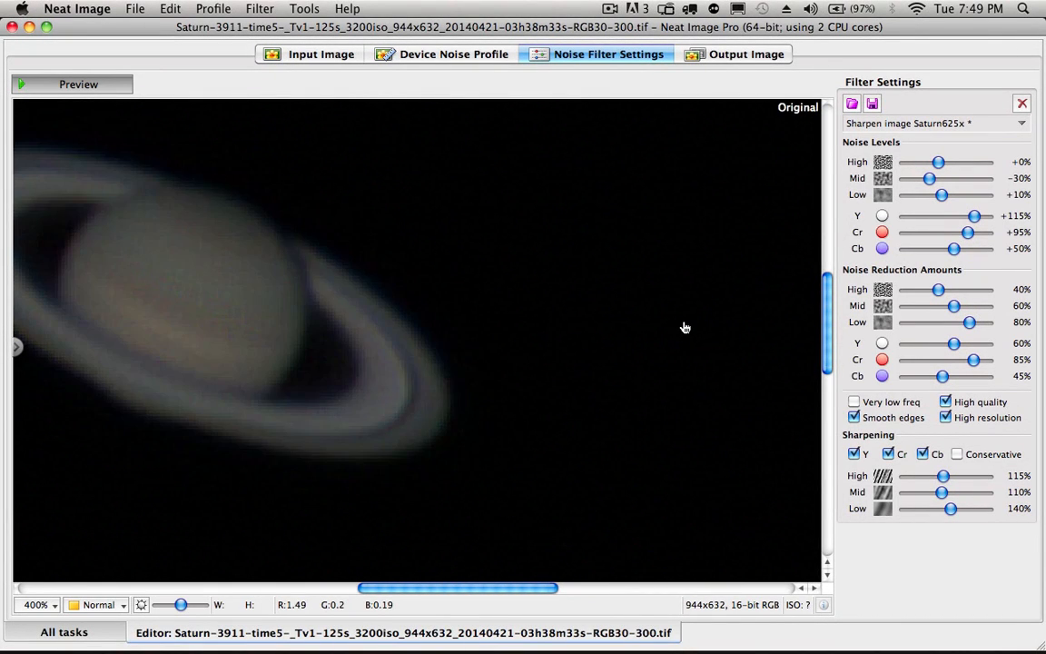
# - Bring up the preview magnification list after comparing filtered and original Saturn close up
pyautogui.click(78, 84)
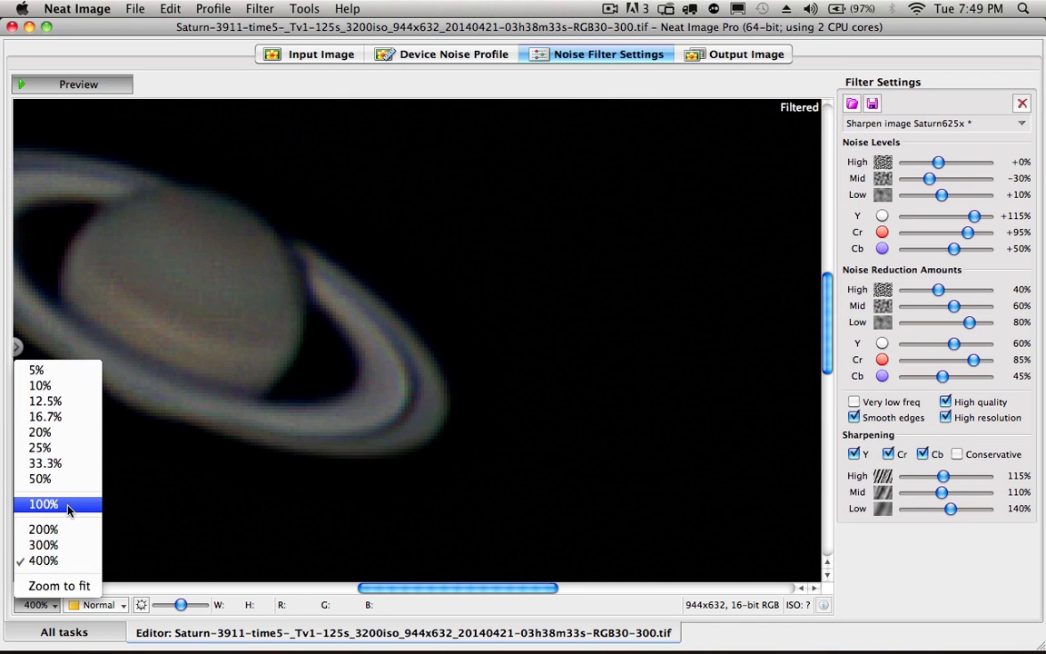
# - Show the whole filtered Saturn preview at 100% magnification
pyautogui.click(44, 505)
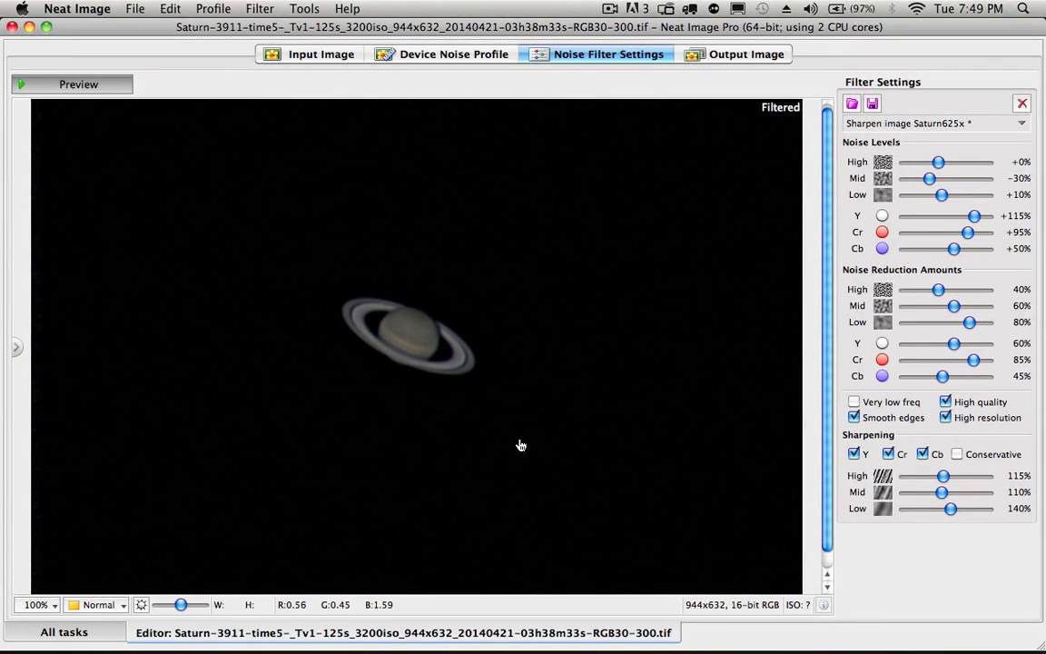
pyautogui.moveTo(414, 351)
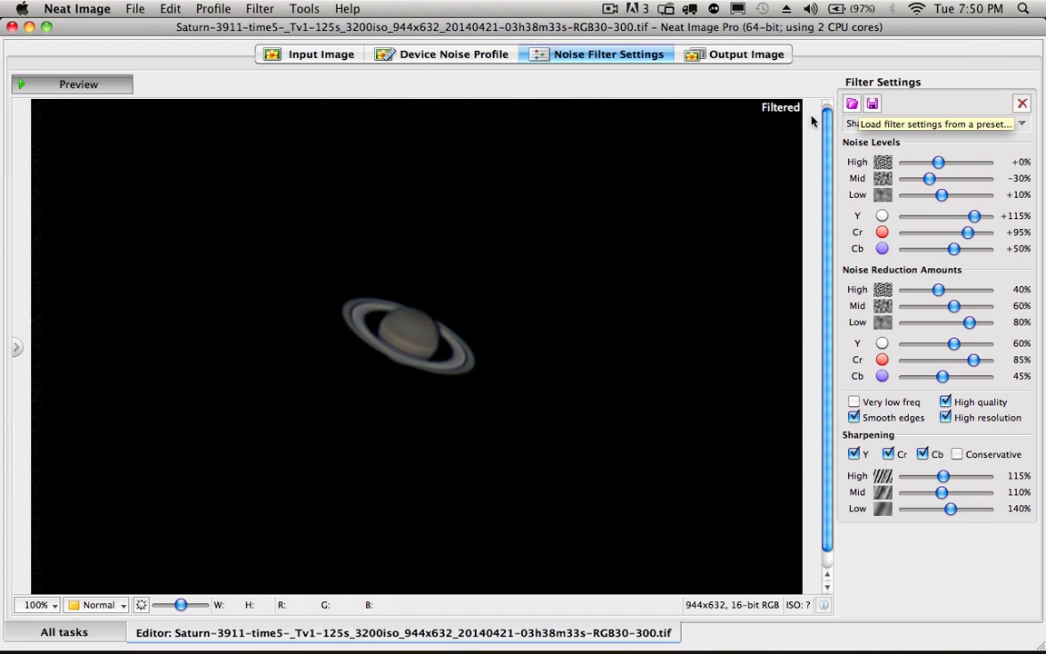
pyautogui.moveTo(926, 308)
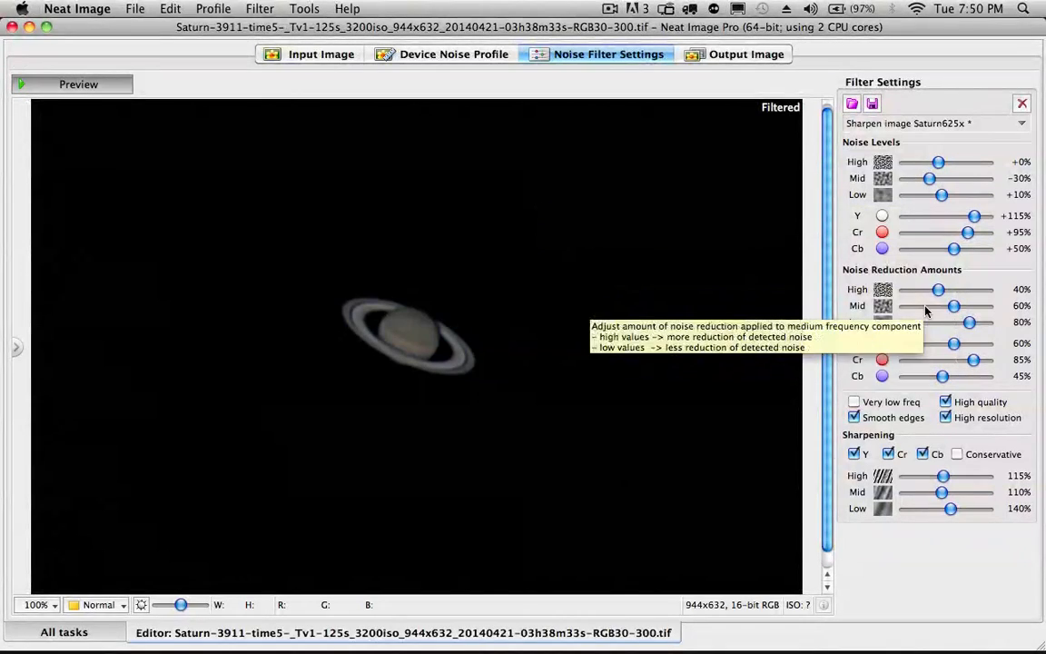
pyautogui.moveTo(904, 446)
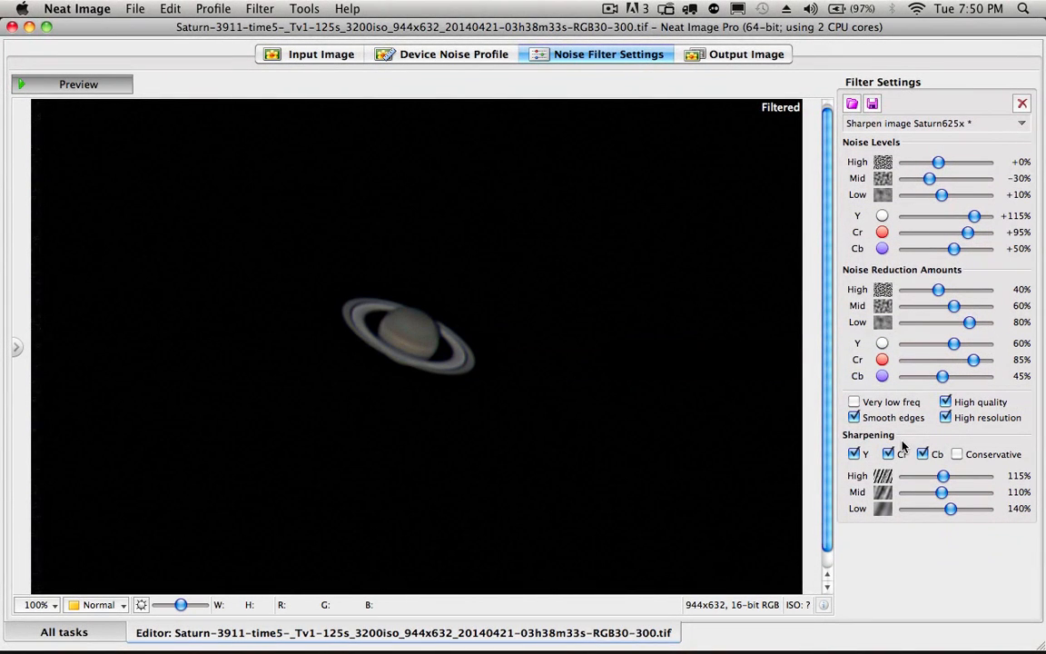
pyautogui.moveTo(476, 116)
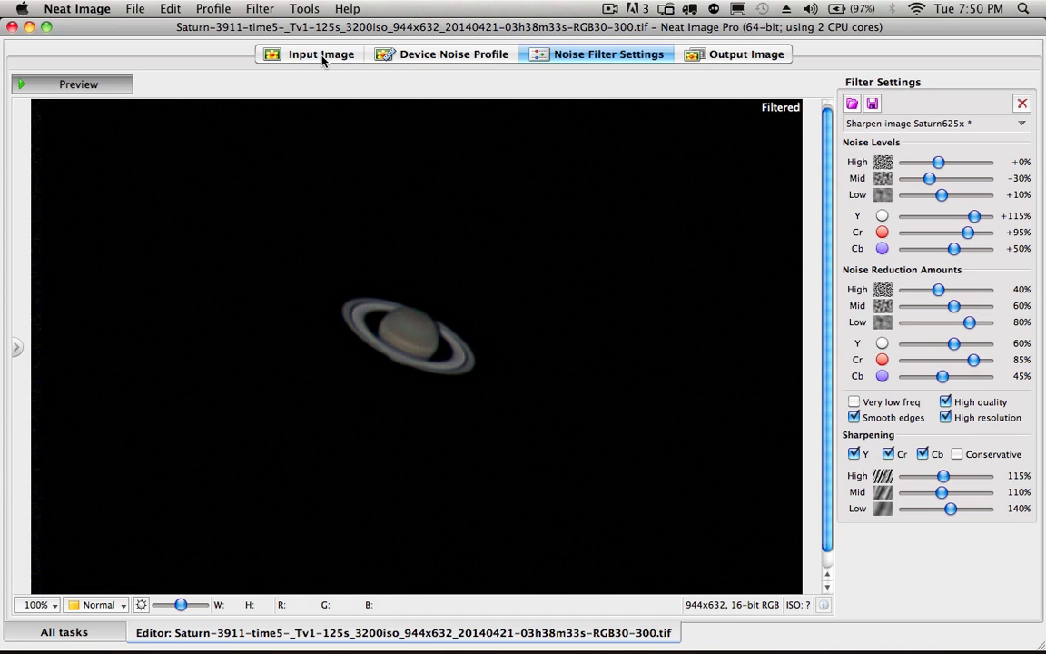
# - Move the noise sample box onto Saturn's disc, enlarge to 300%, and return to filter settings
pyautogui.click(319, 55)
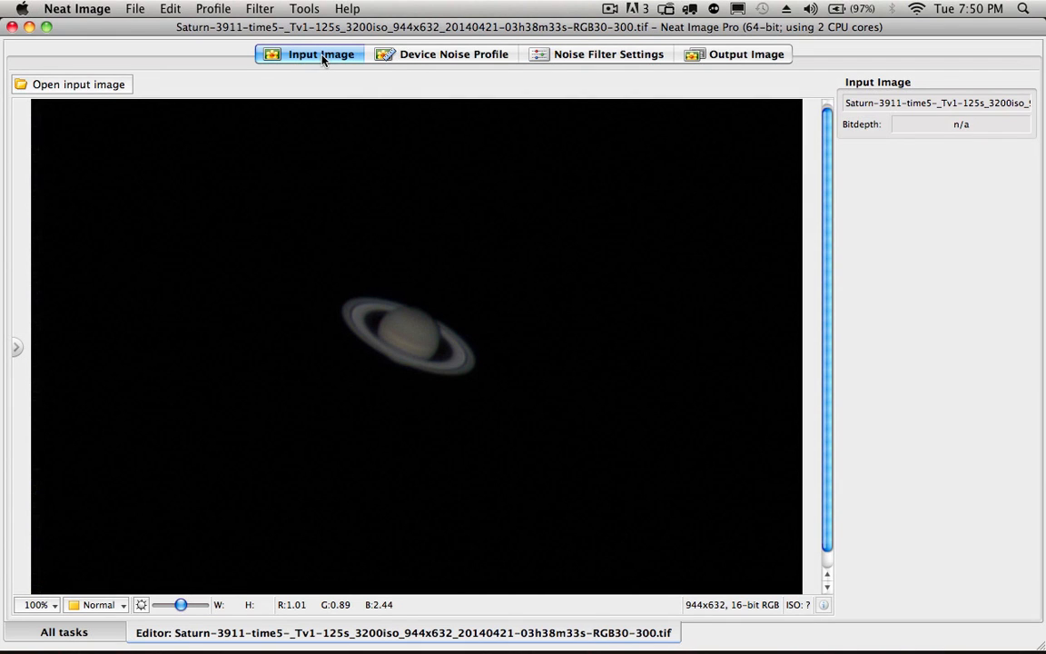
pyautogui.click(454, 55)
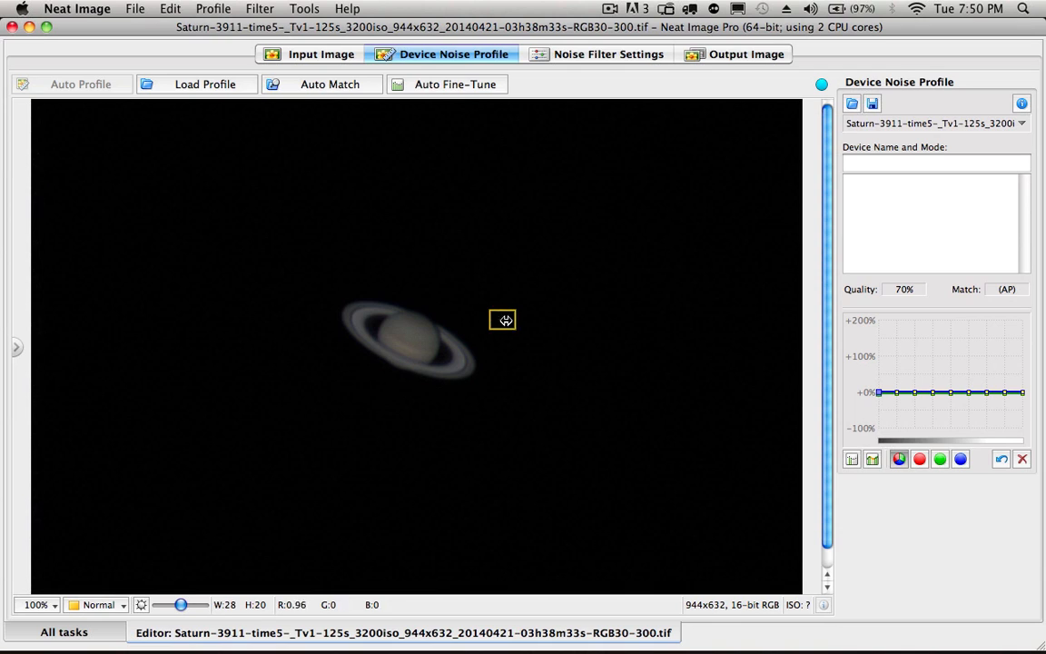
pyautogui.moveTo(504, 320); pyautogui.dragTo(436, 335)
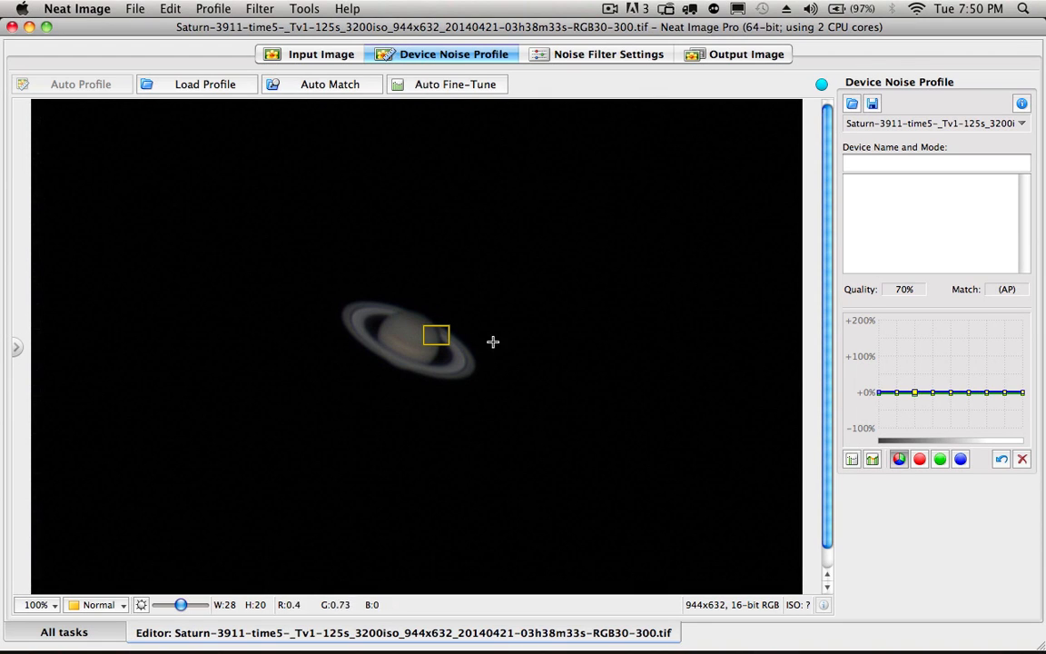
pyautogui.moveTo(4, 508)
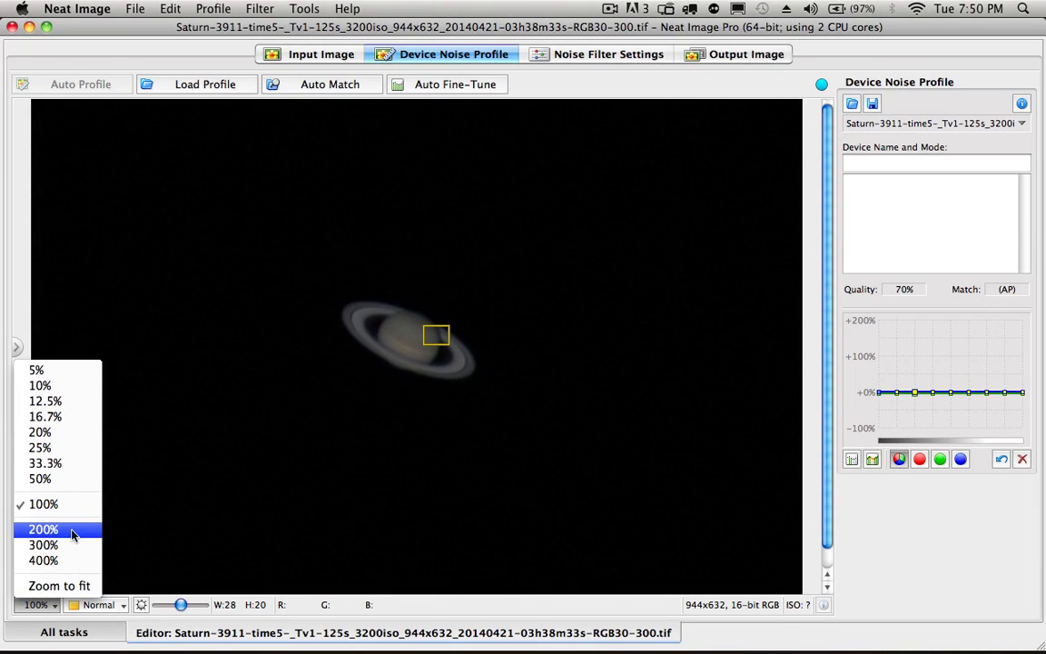
pyautogui.click(44, 545)
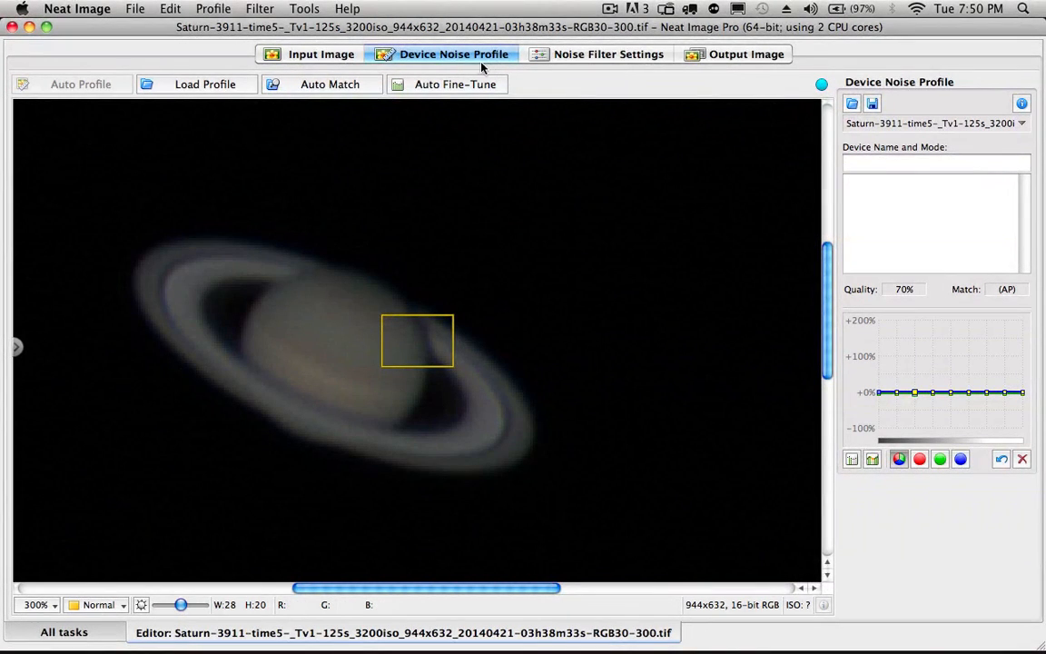
pyautogui.click(607, 55)
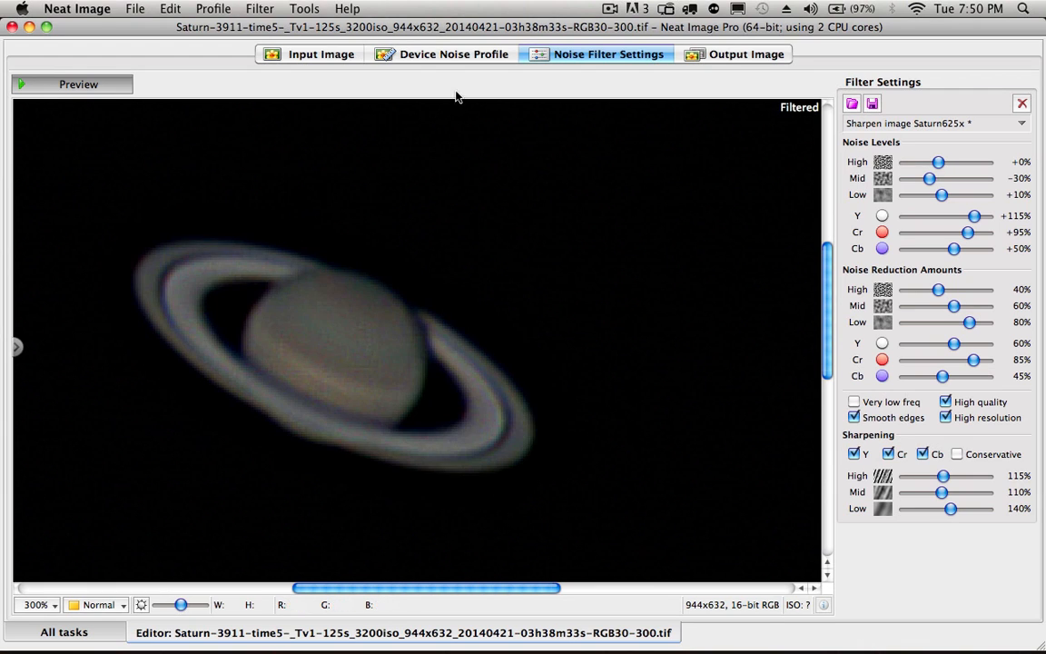
# - Save the filtered output to the Desktop with '_filtered' appended to the name
pyautogui.click(745, 55)
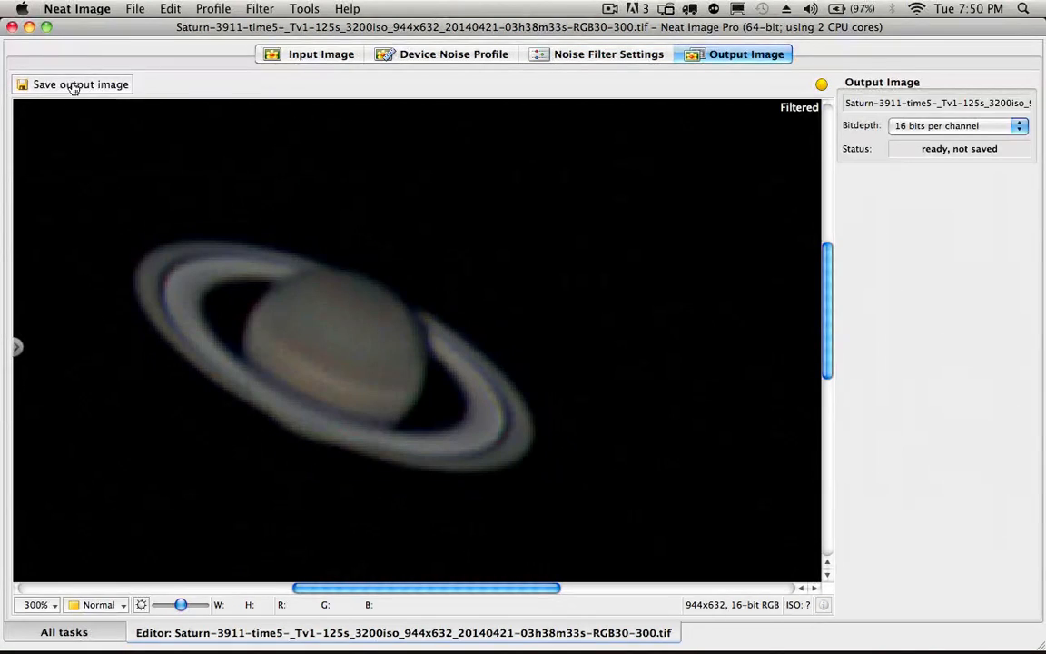
pyautogui.click(80, 83)
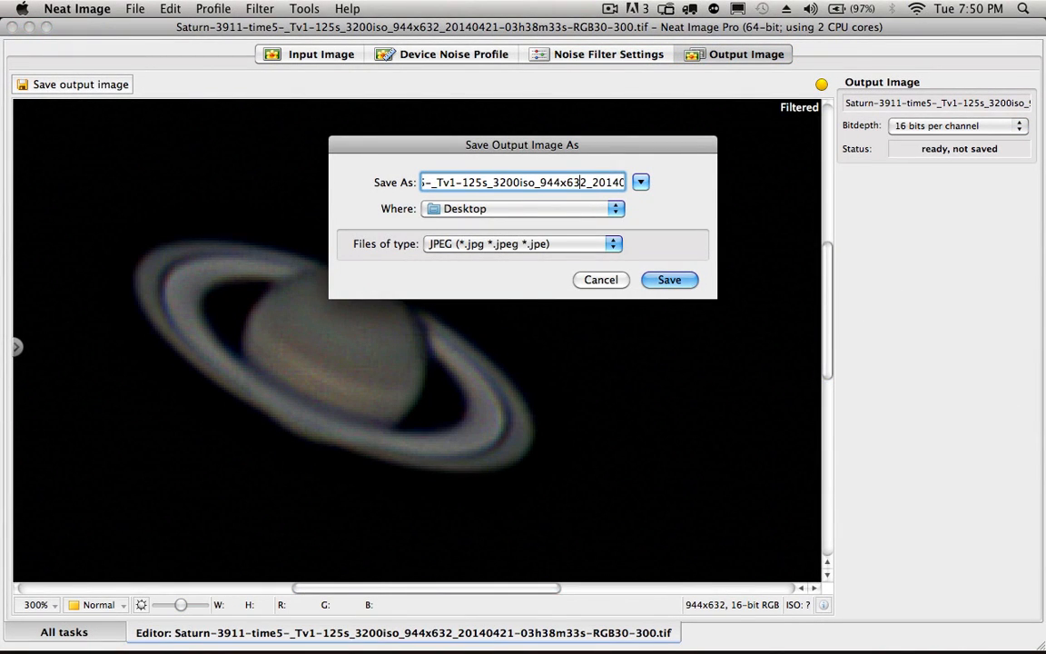
pyautogui.write('_filtered')
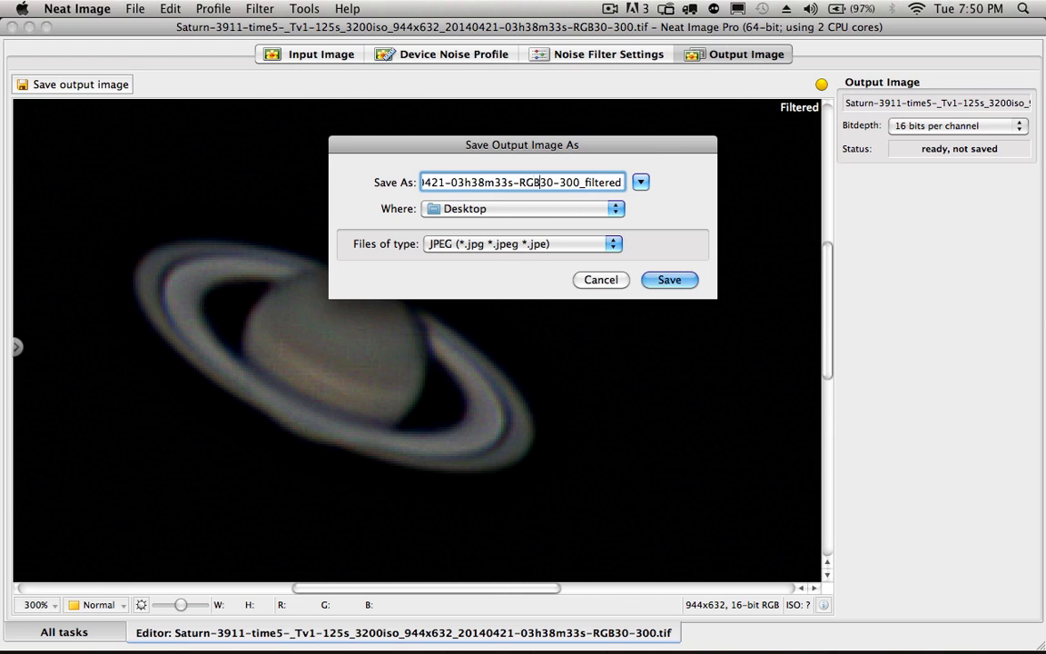
pyautogui.click(669, 280)
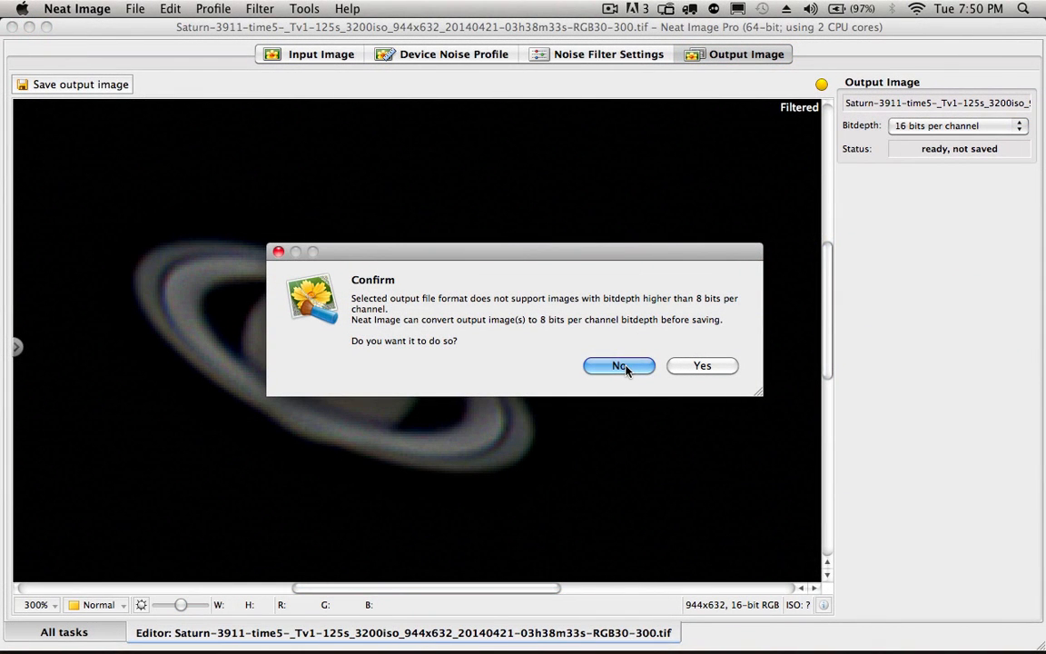
# - Decline the 8-bit conversion and cancel rather than replace the existing file
pyautogui.click(617, 365)
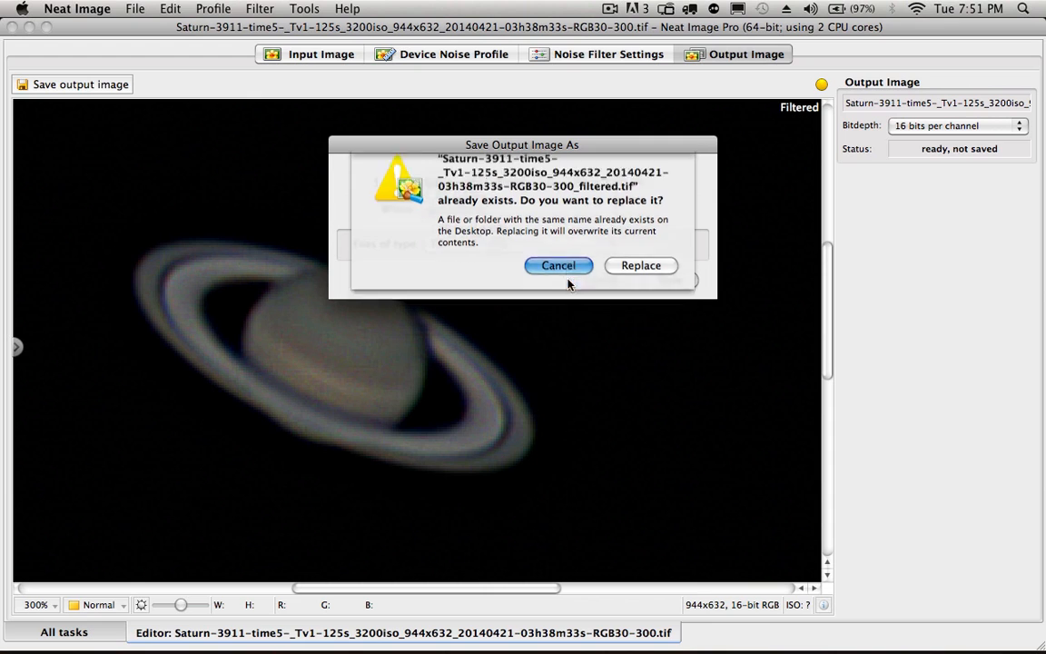
pyautogui.click(611, 7)
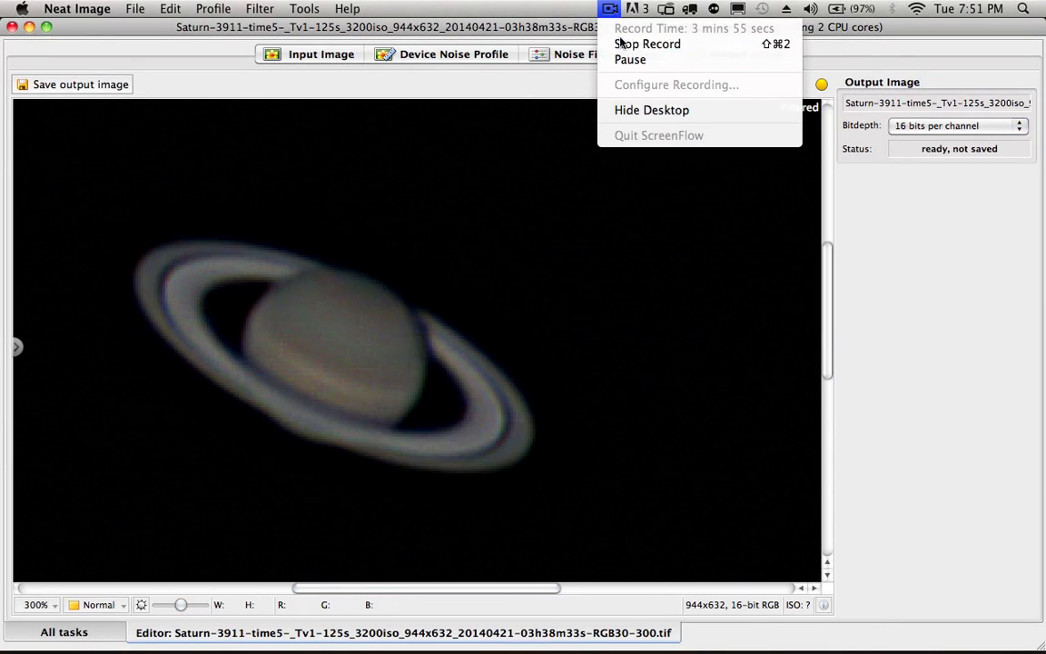
pyautogui.moveTo(646, 44)
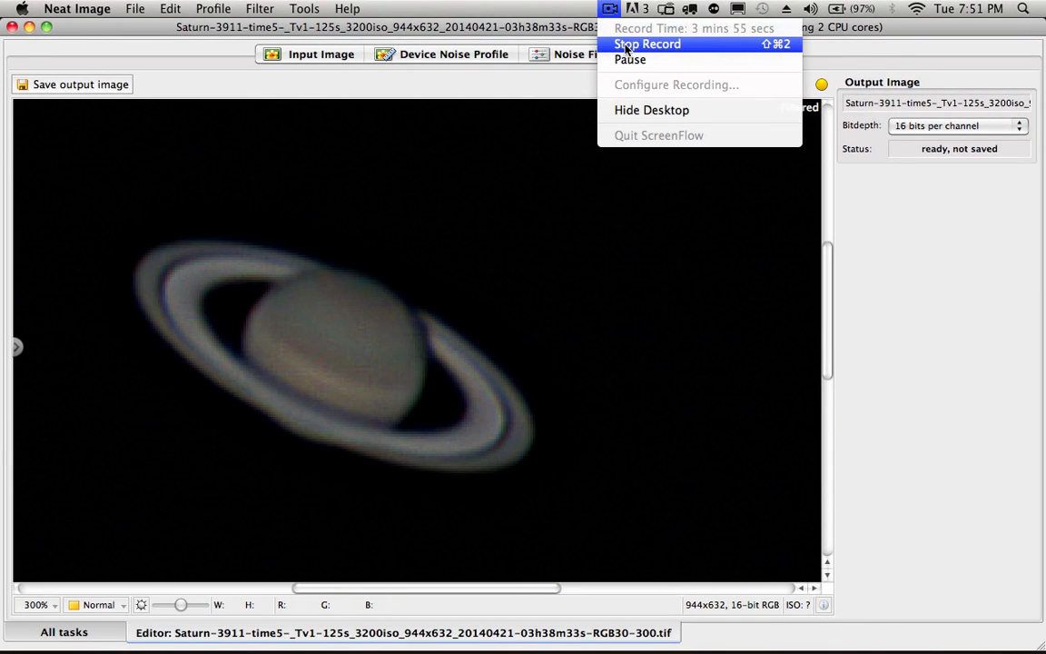